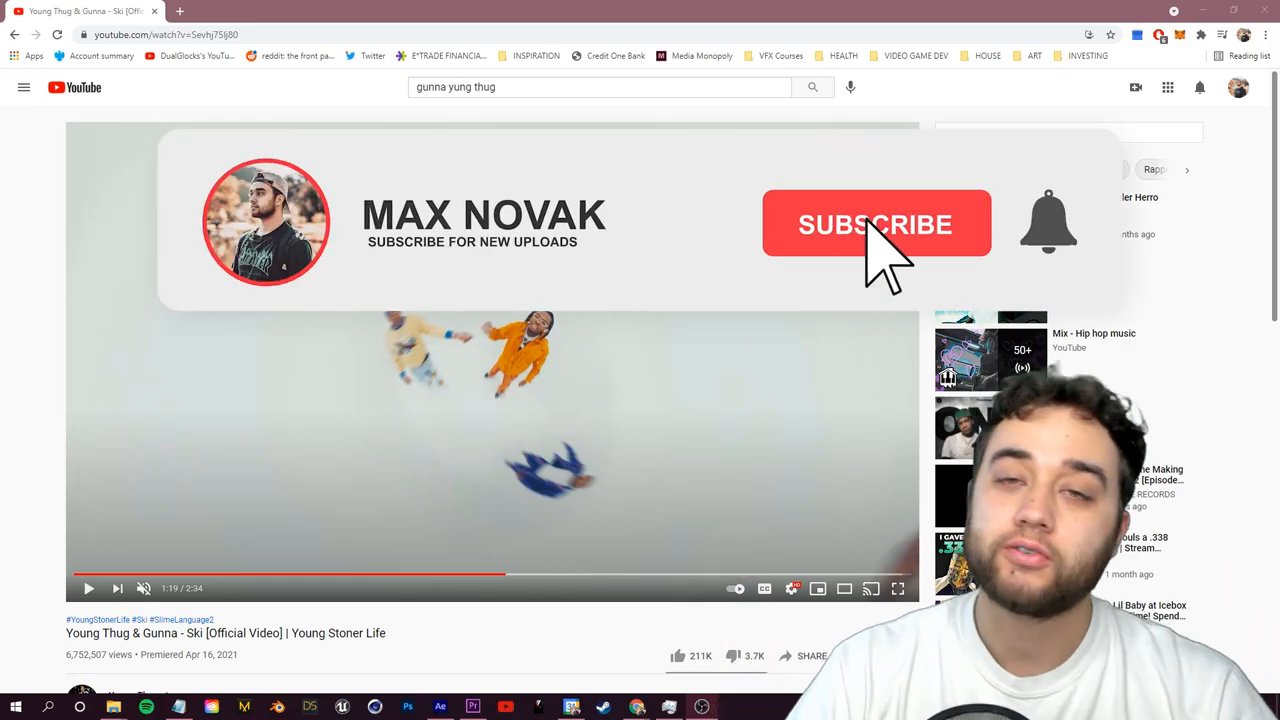
Step: Create the TUTORIAL comp holding the pexels band clip, scaled up to fill the frame
left_click(876, 223)
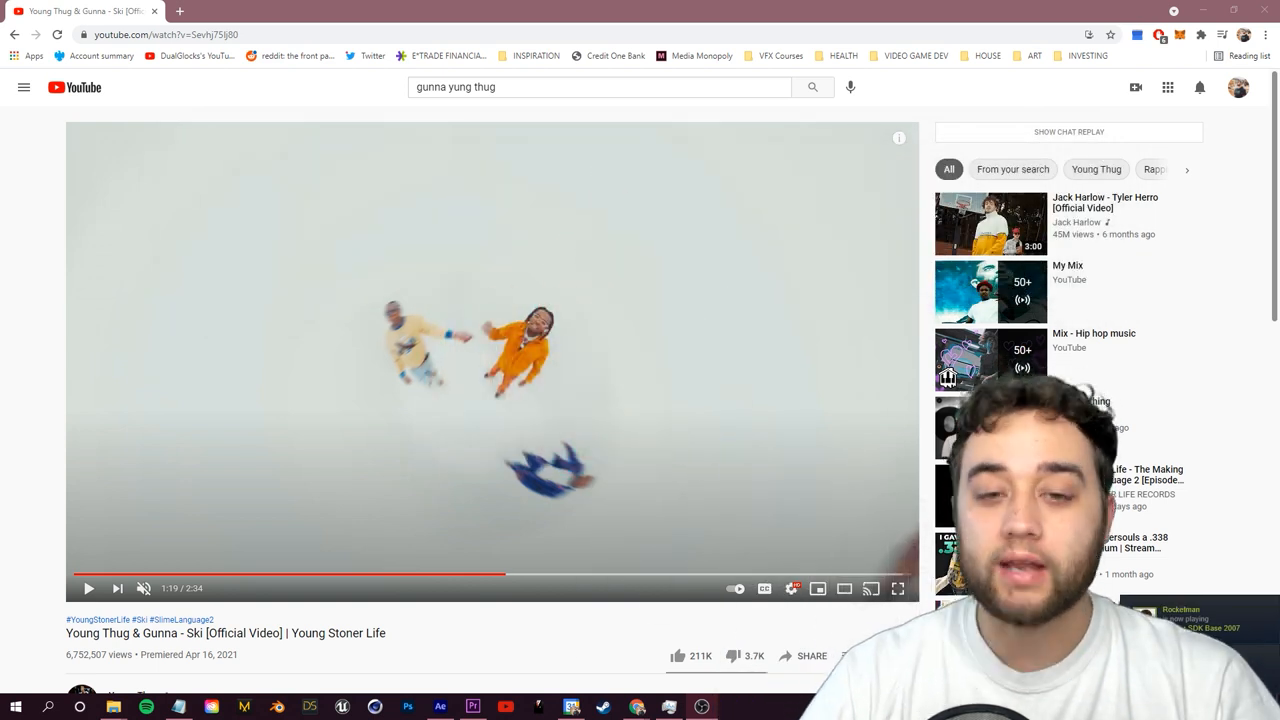
scroll("down", 3)
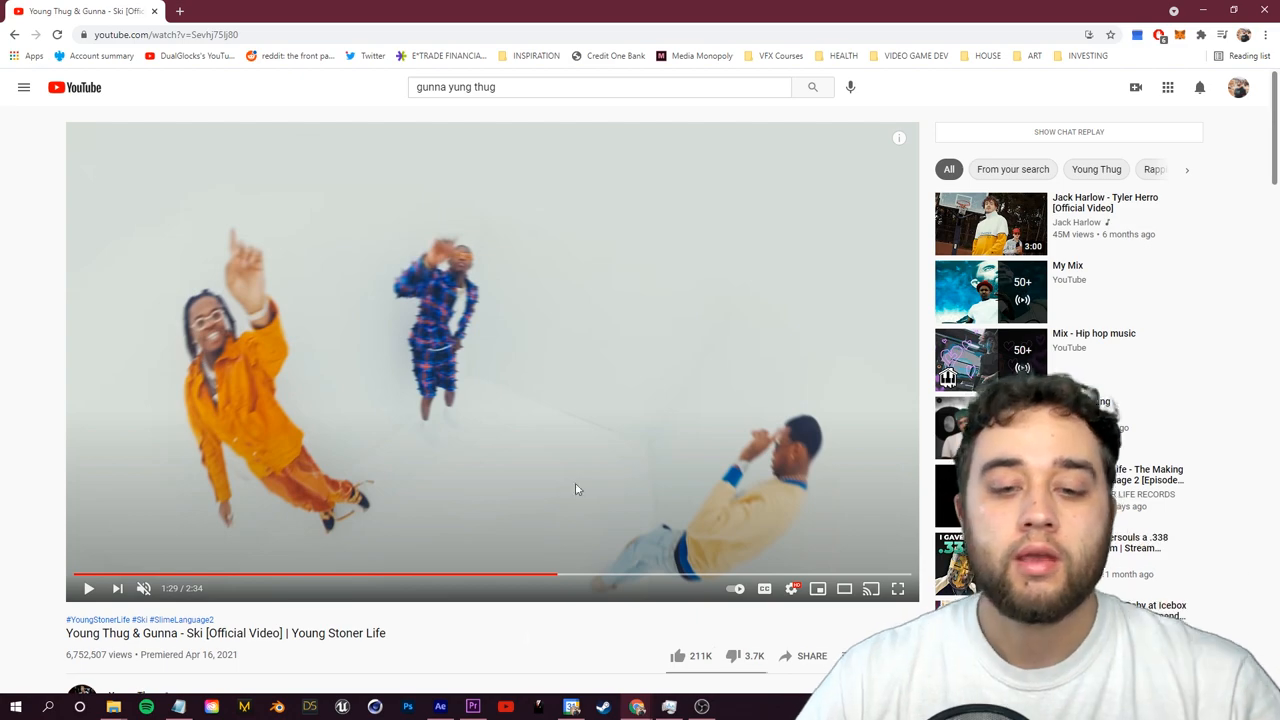
left_click(897, 588)
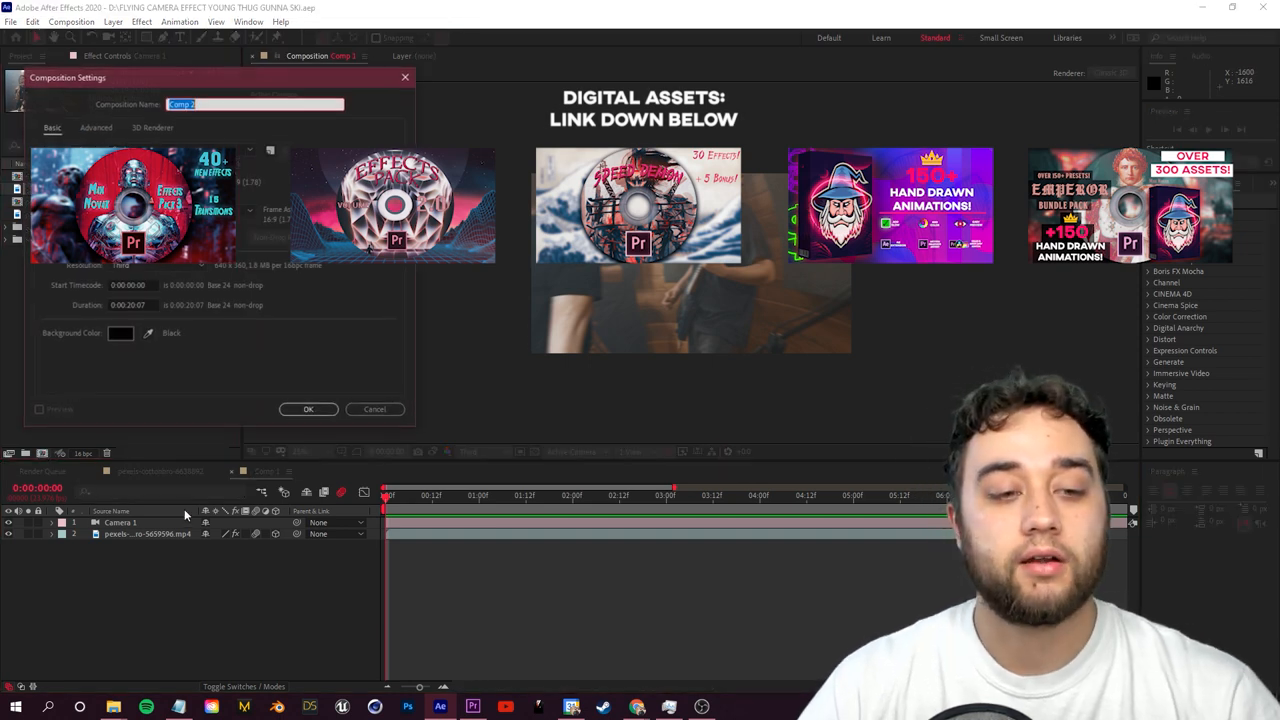
left_click(308, 408)
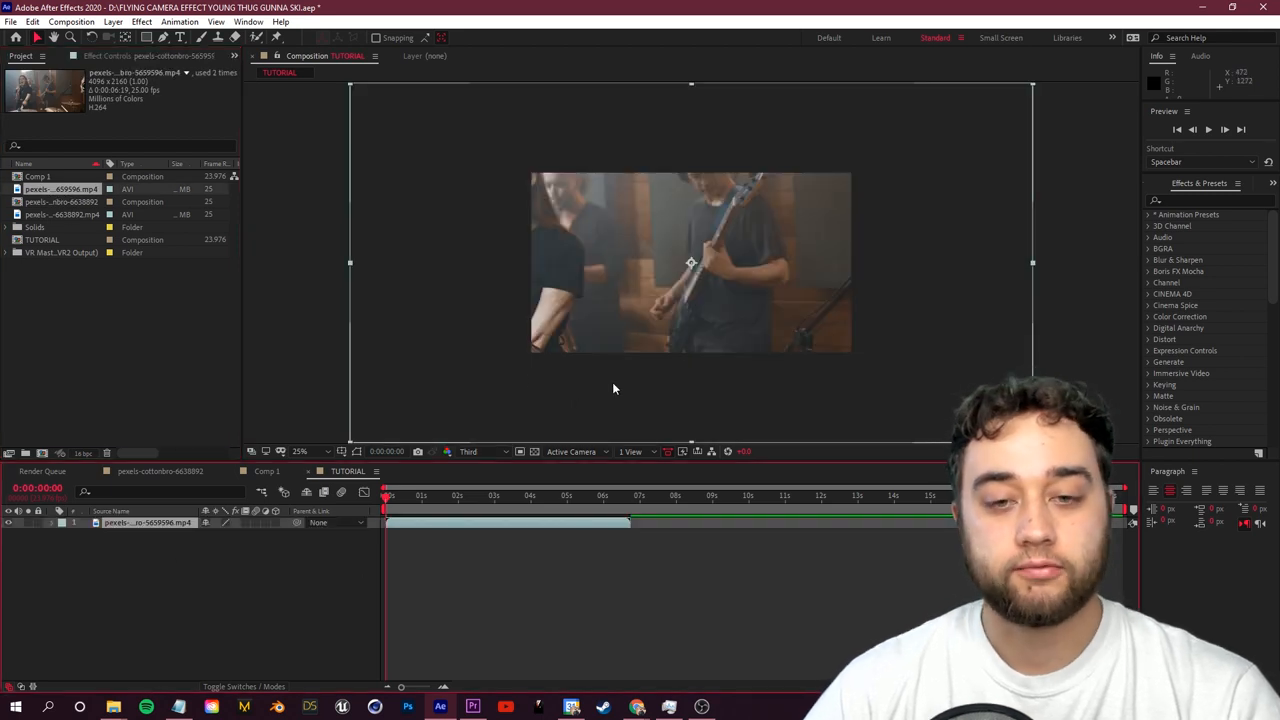
right_click(145, 522)
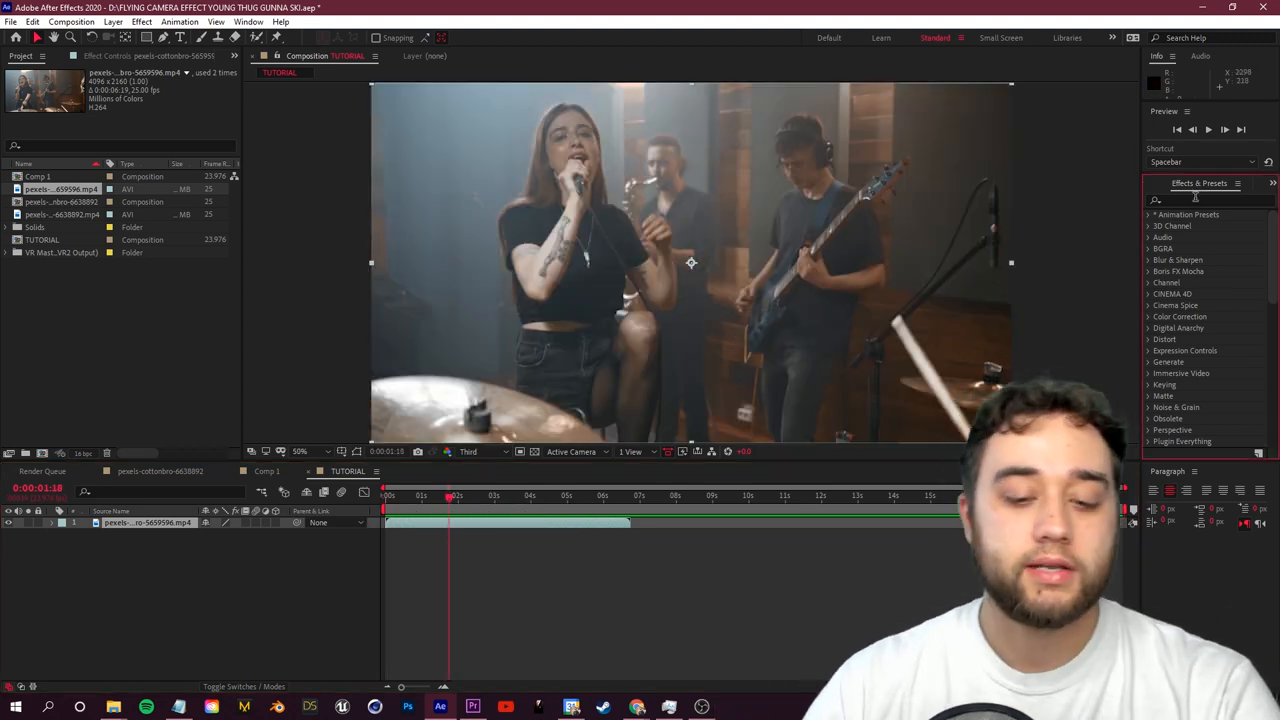
Step: Apply CC Environment, found by searching 'cc env', to the band footage layer
type("cc env")
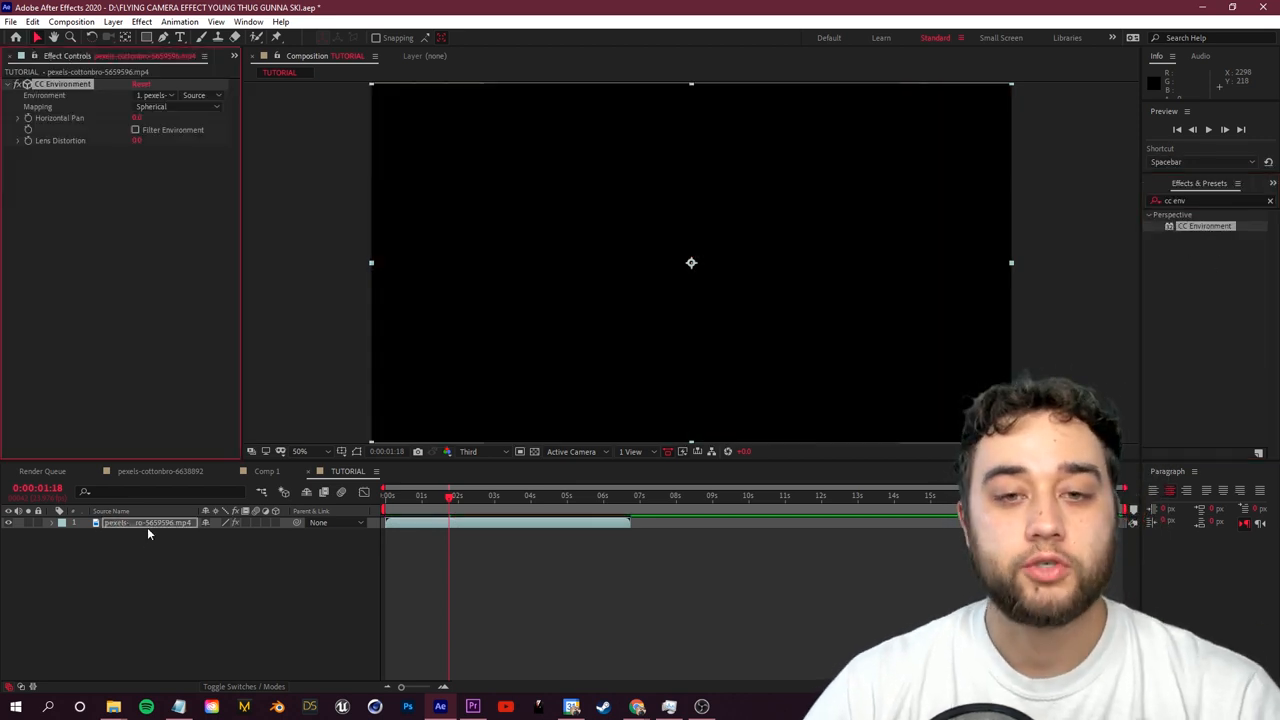
mouse_move(509, 231)
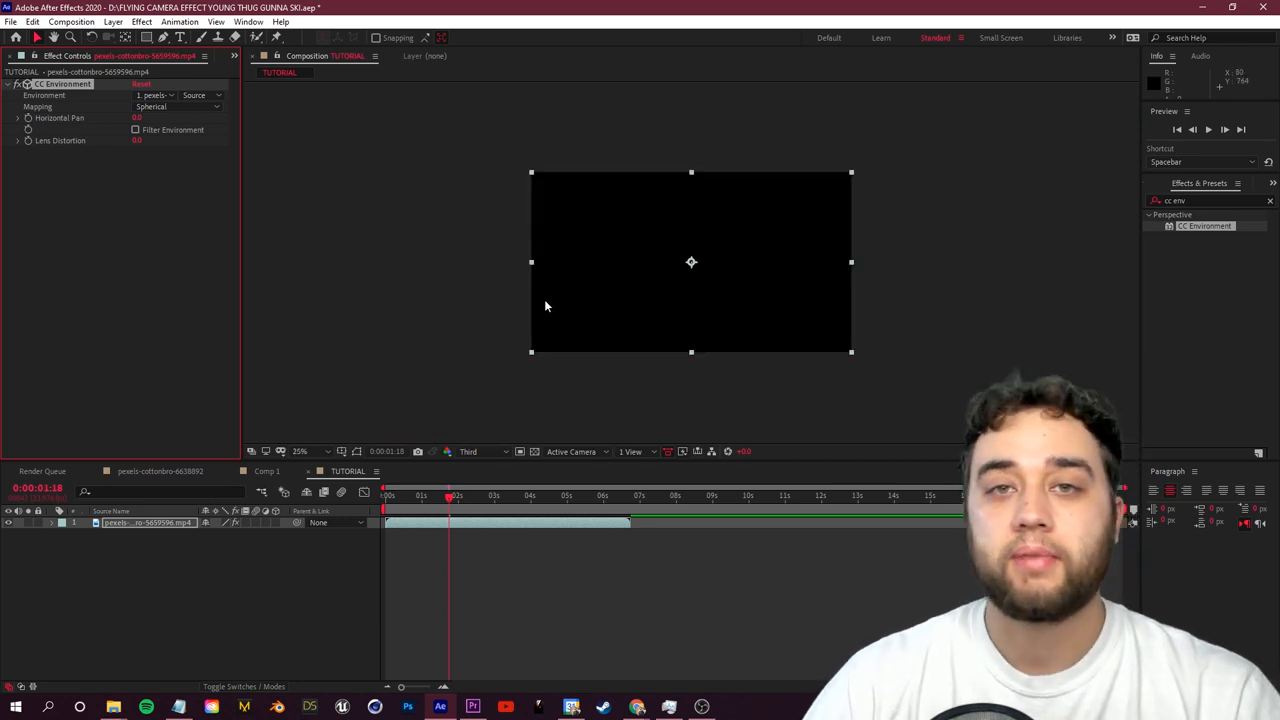
mouse_move(173, 551)
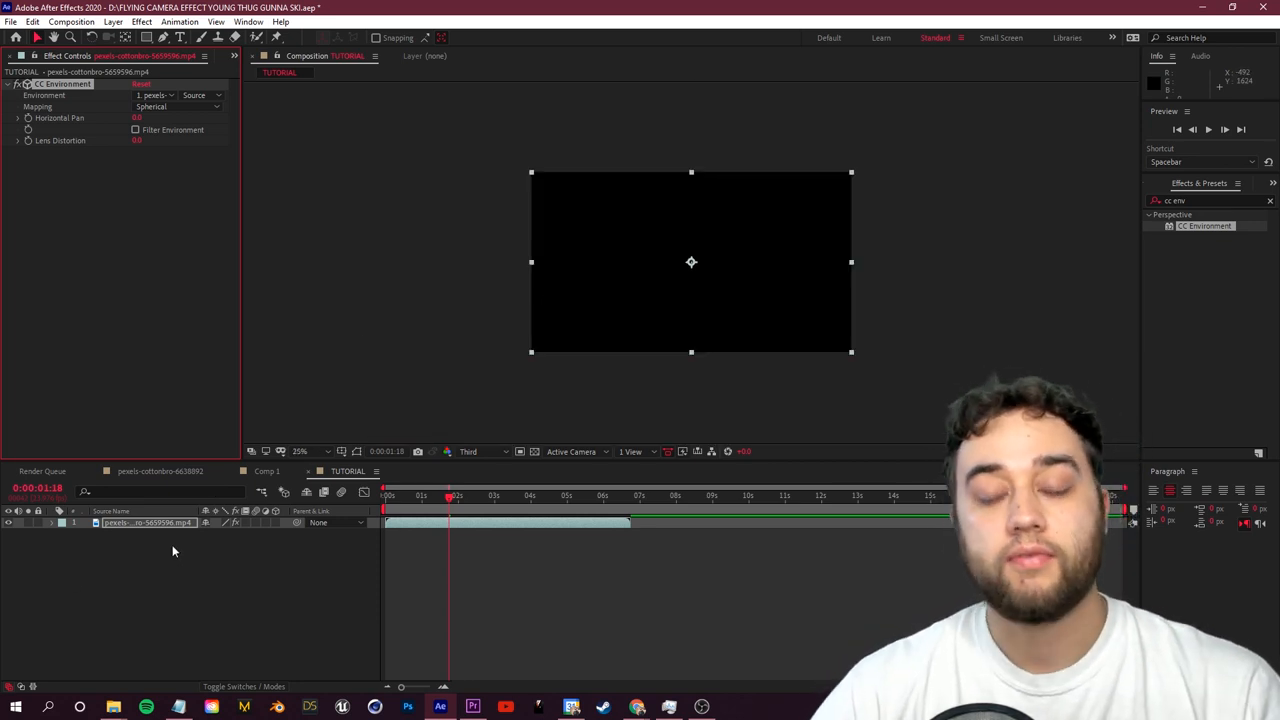
Step: Add a new camera layer above the footage layer in the TUTORIAL comp
right_click(175, 550)
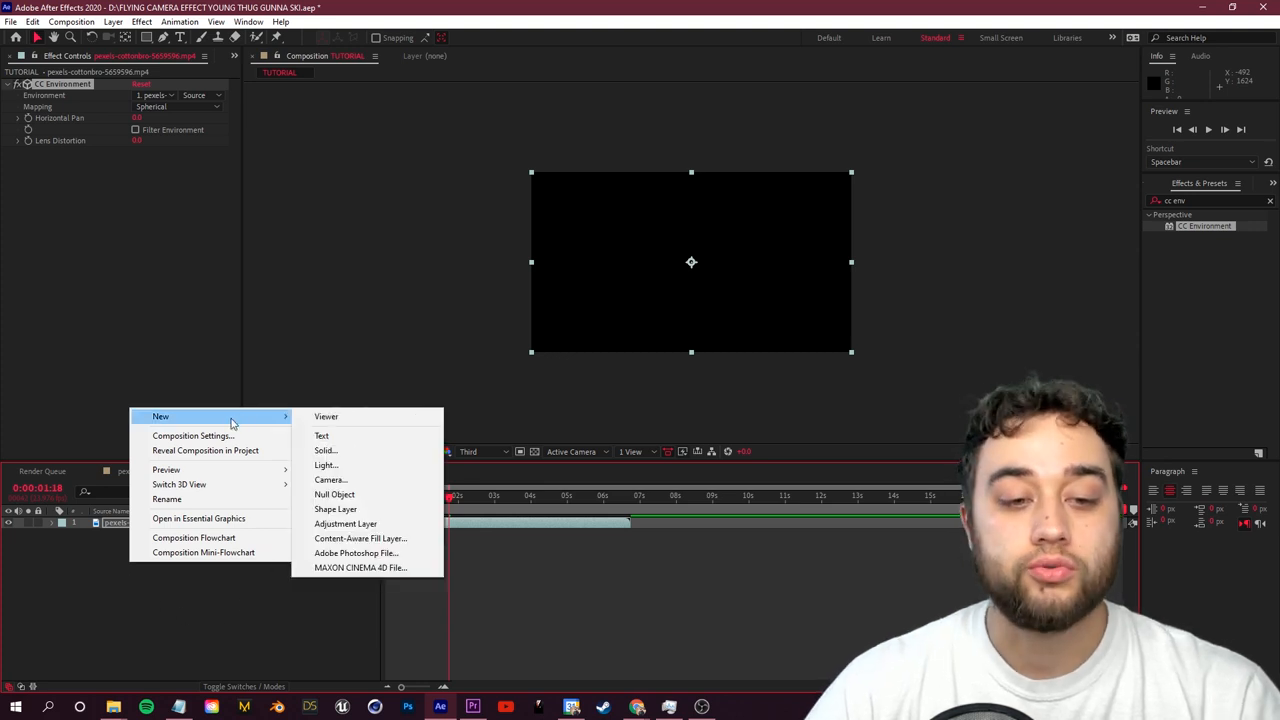
left_click(330, 480)
type("footage")
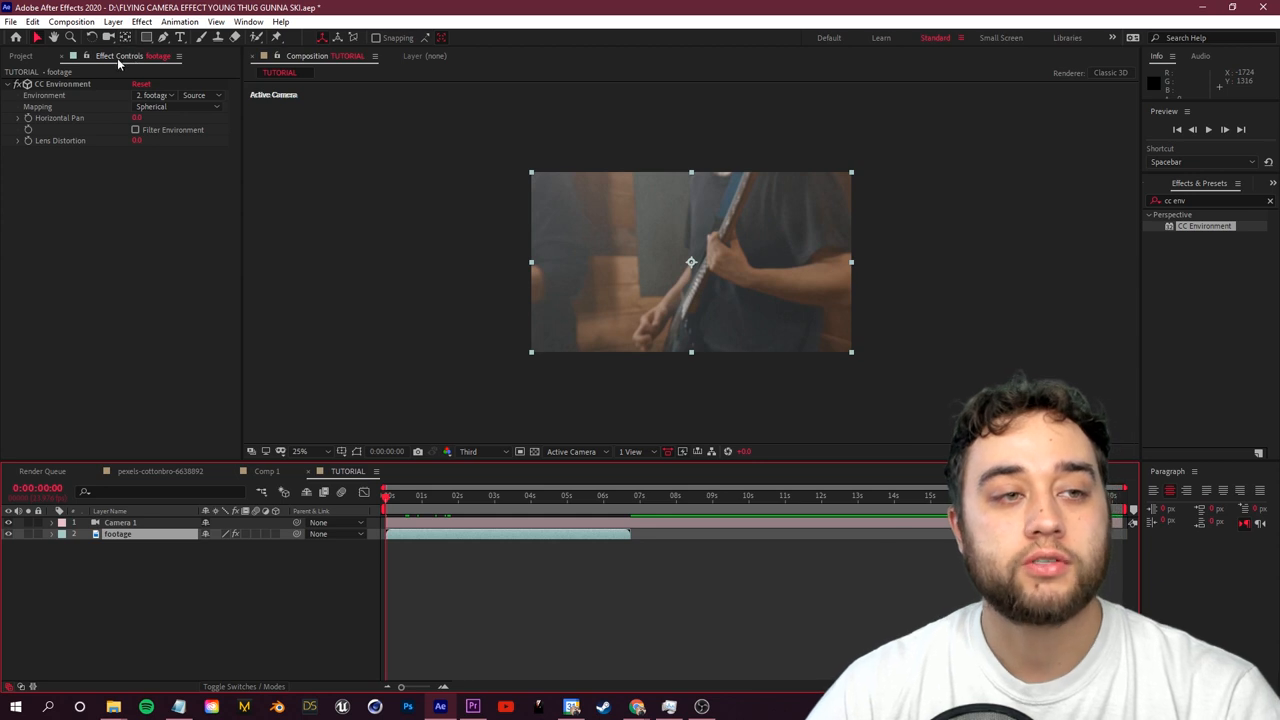
left_click(150, 106)
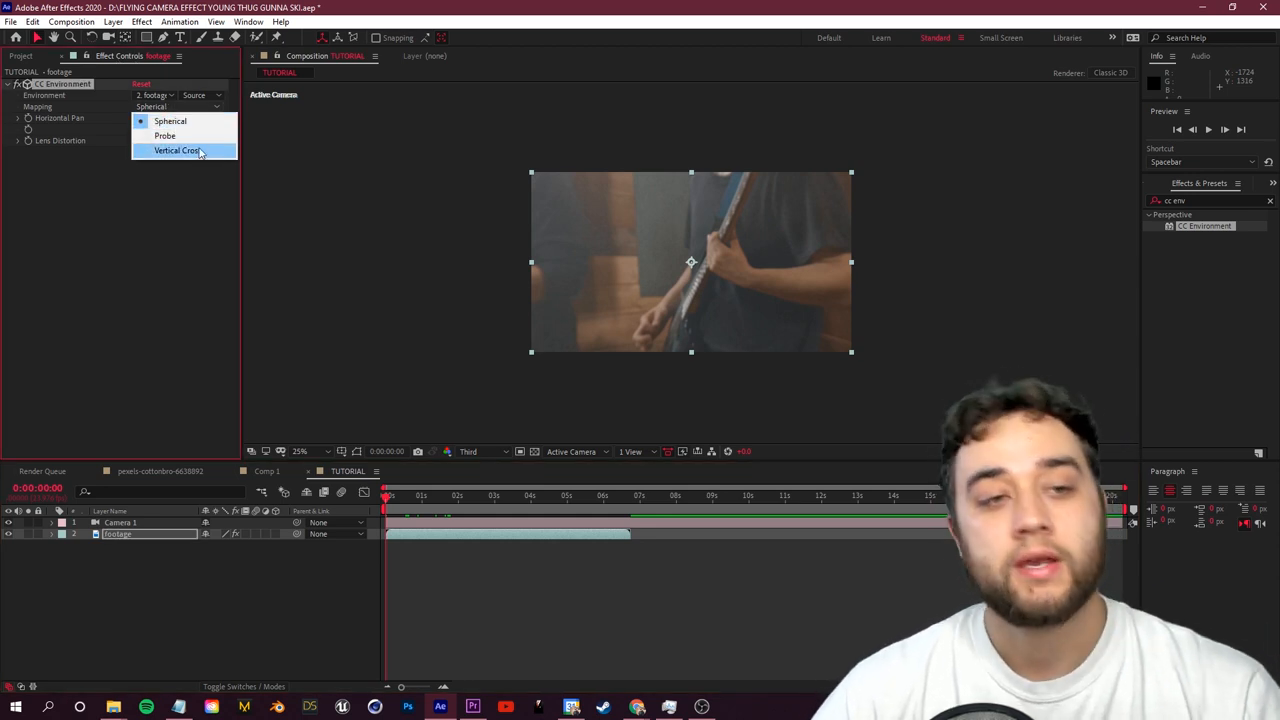
left_click(165, 135)
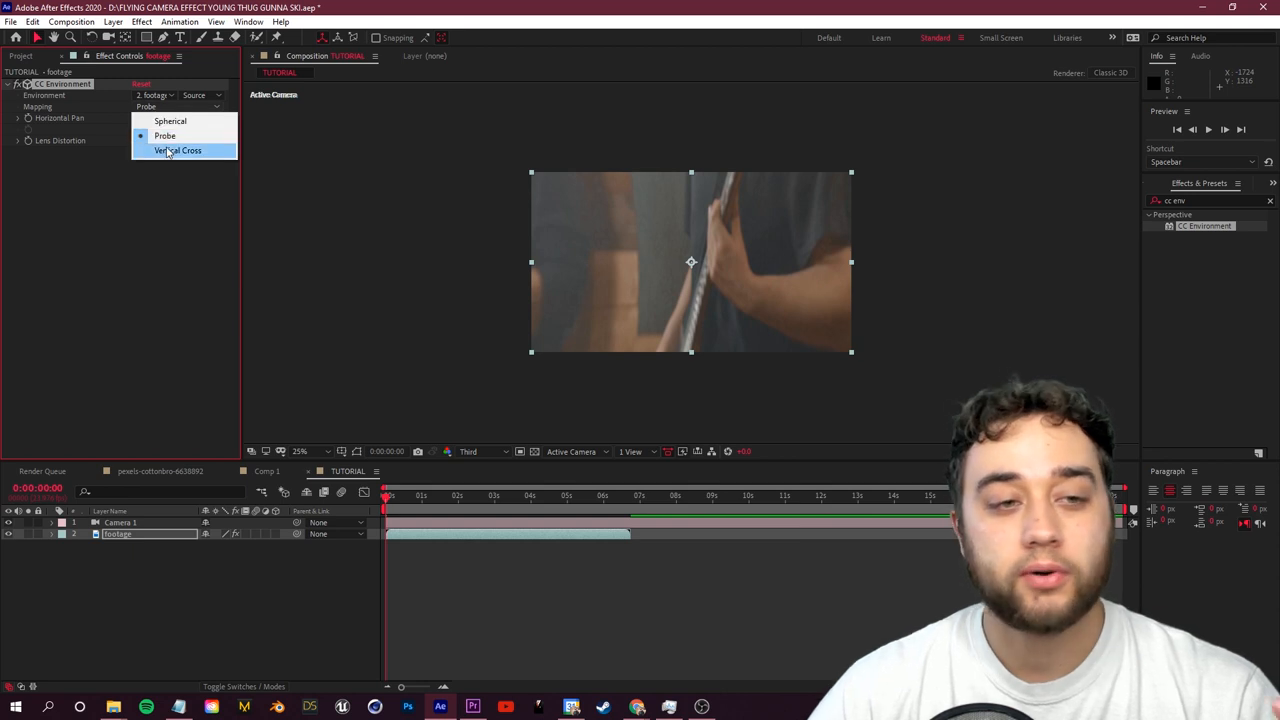
left_click(178, 150)
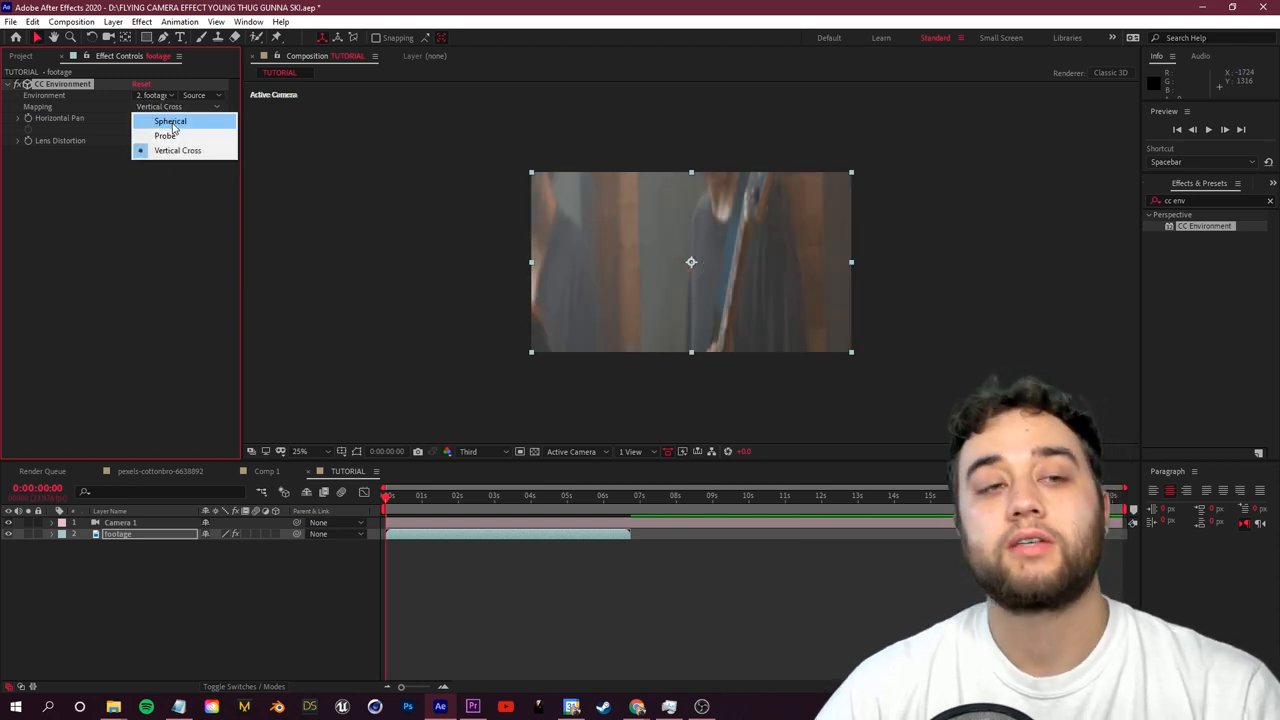
left_click(170, 121)
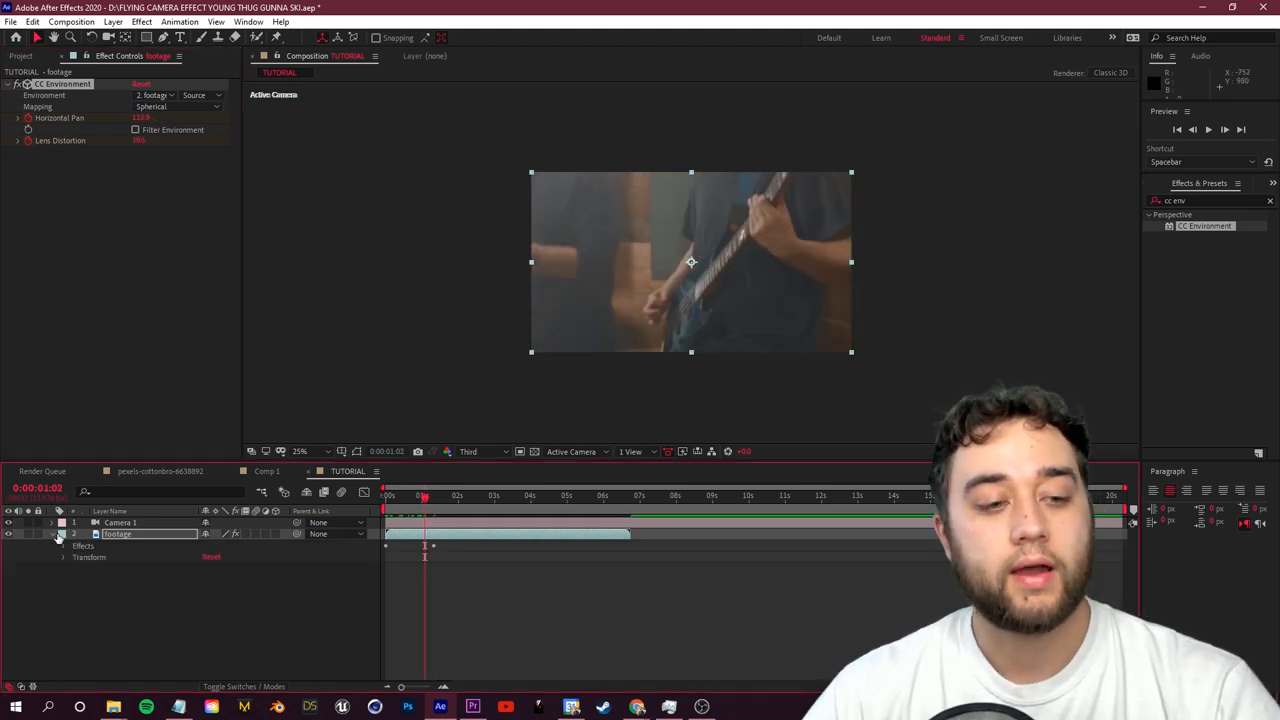
Step: Expand the footage layer to show its Horizontal Pan 82 and Lens Distortion 69 keyframes
left_click(63, 546)
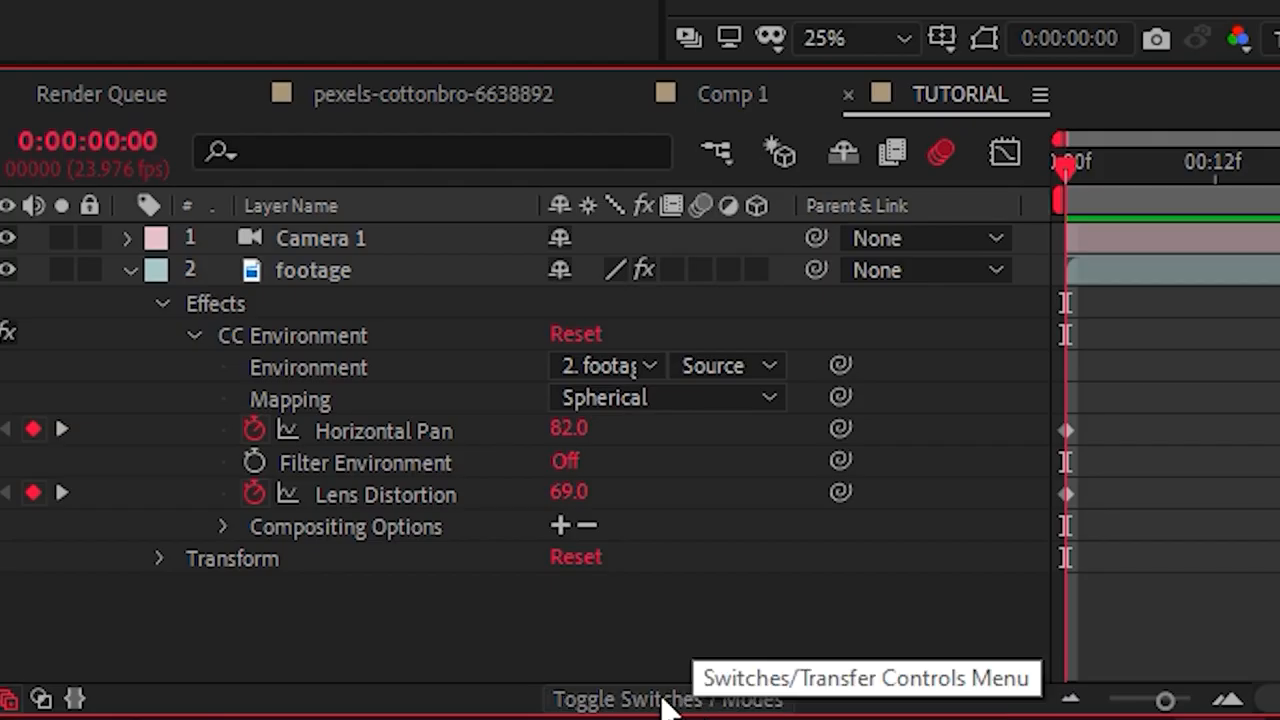
mouse_move(790, 215)
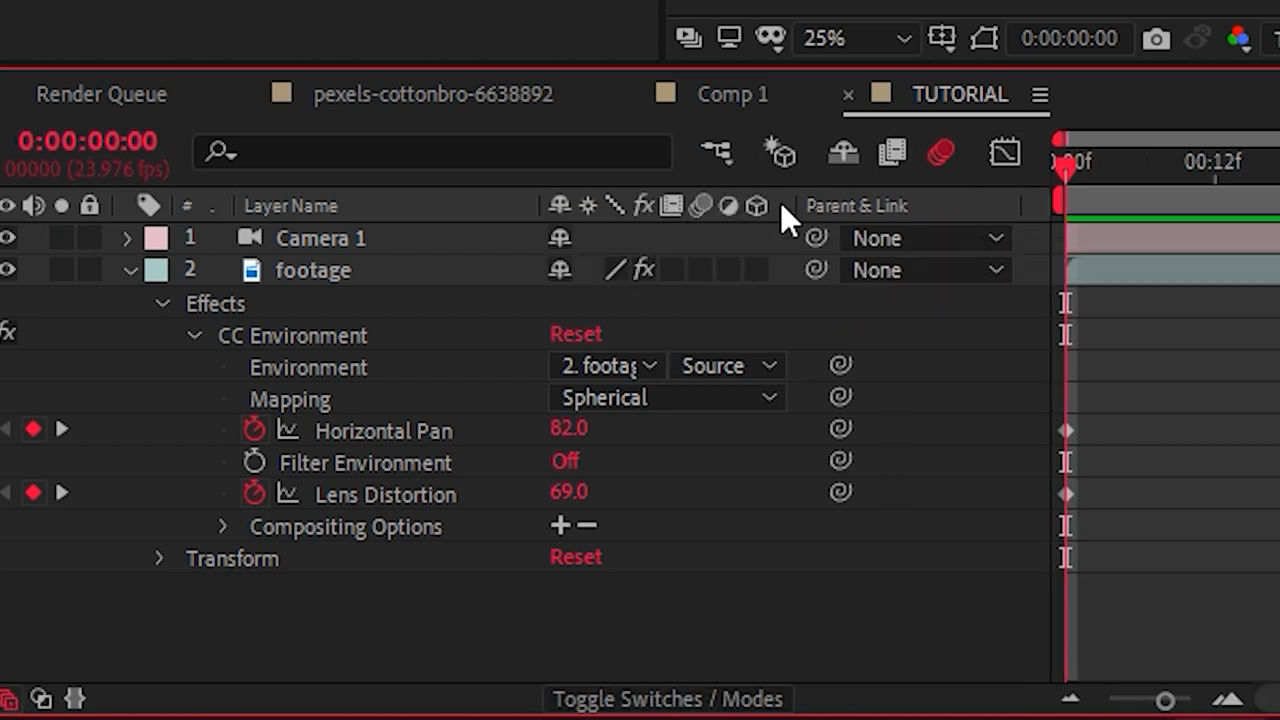
mouse_move(703, 207)
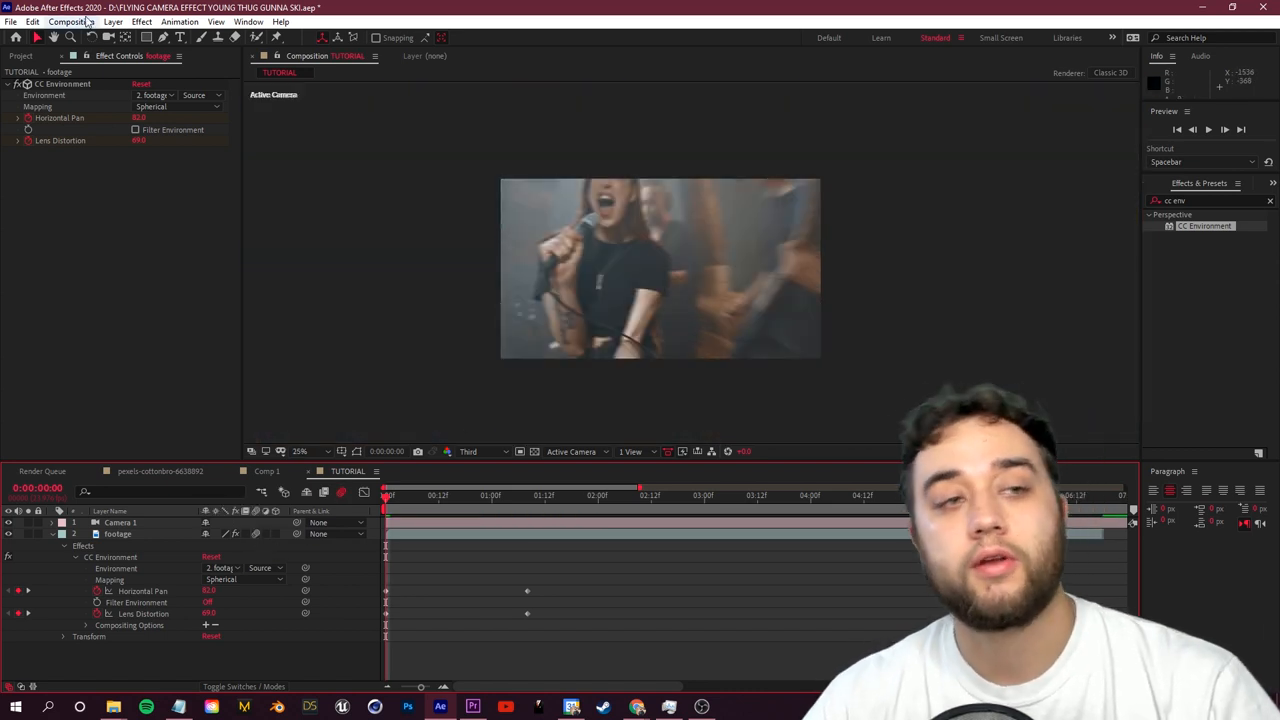
Step: Edit the Motion Blur Shutter Angle in TUTORIAL's Advanced composition settings
left_click(71, 21)
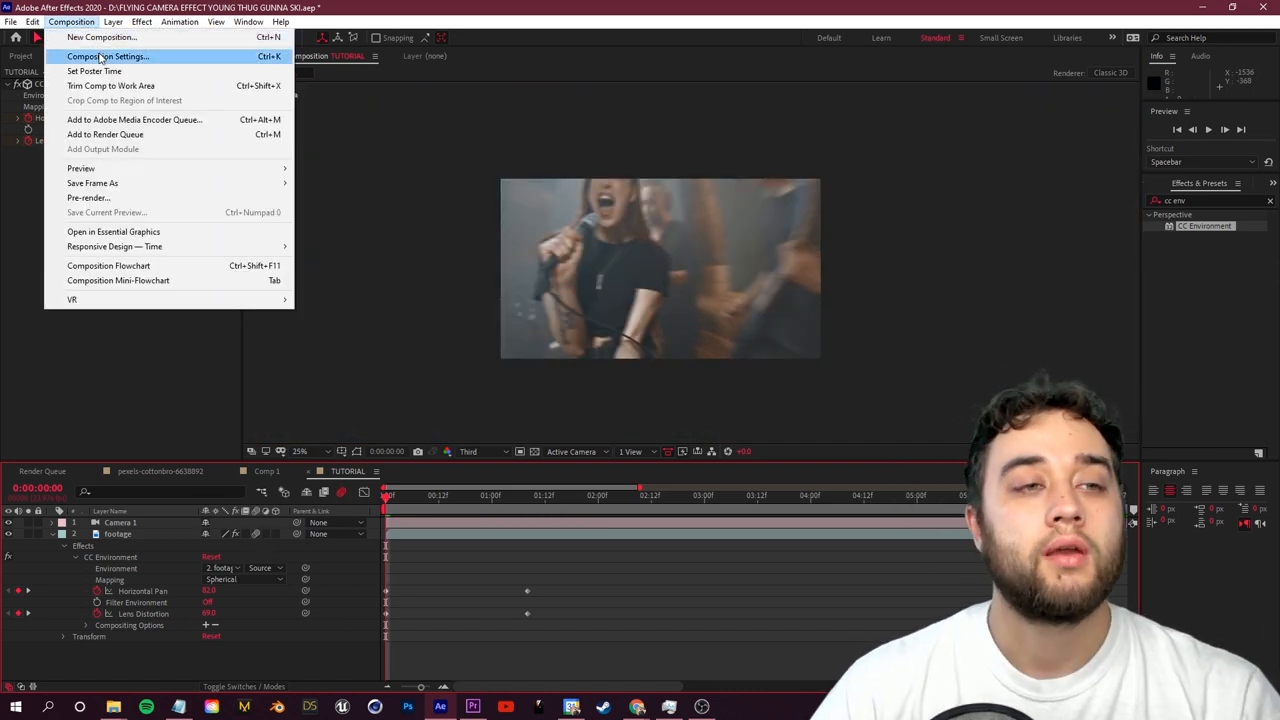
left_click(107, 56)
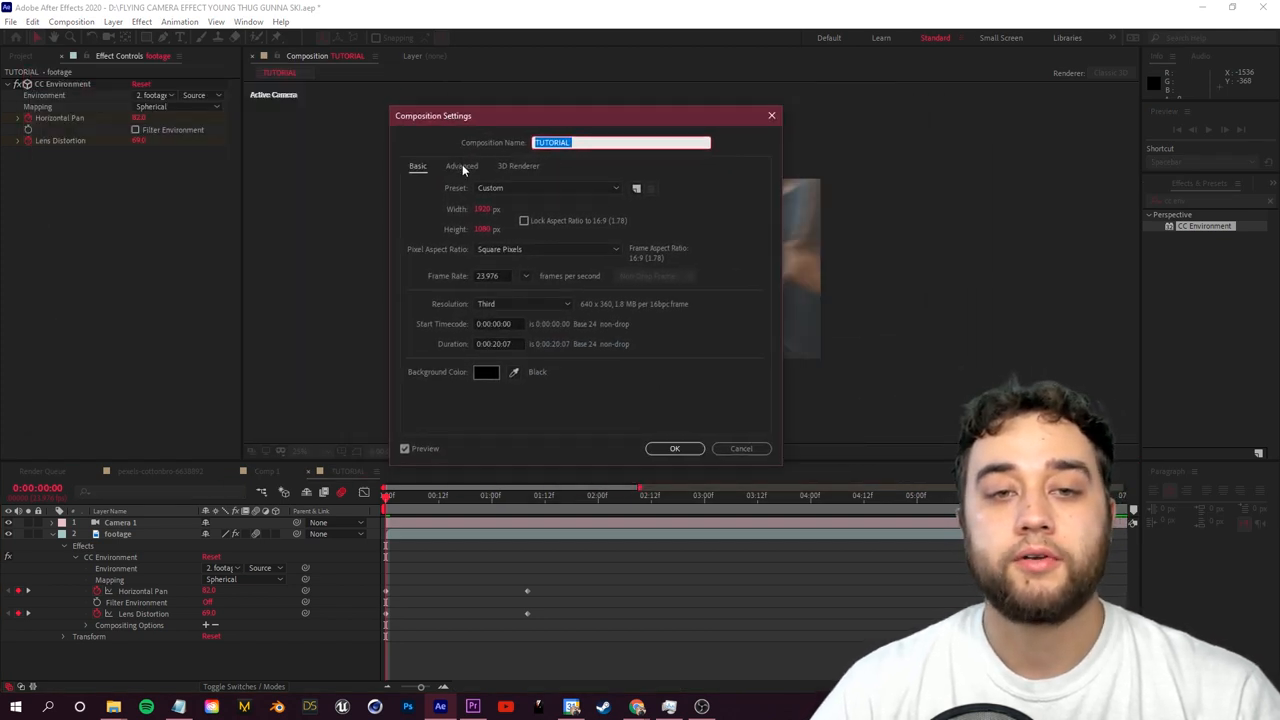
left_click(461, 166)
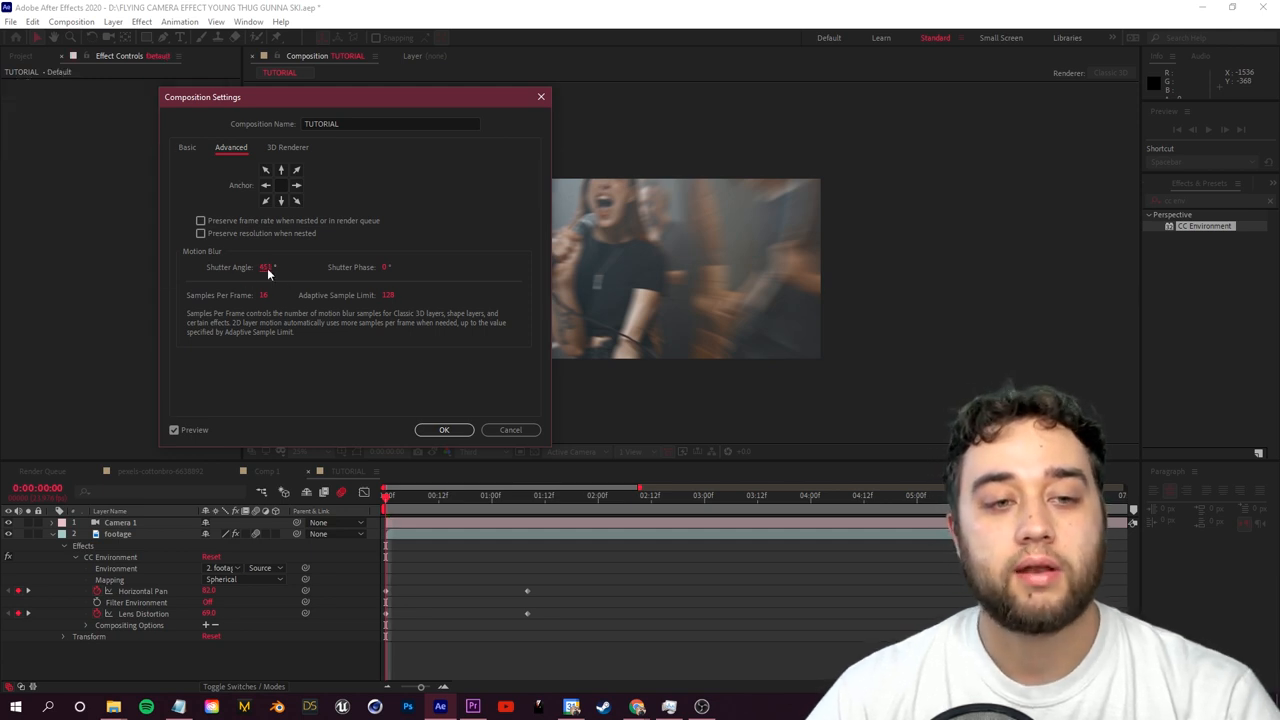
left_click(444, 429)
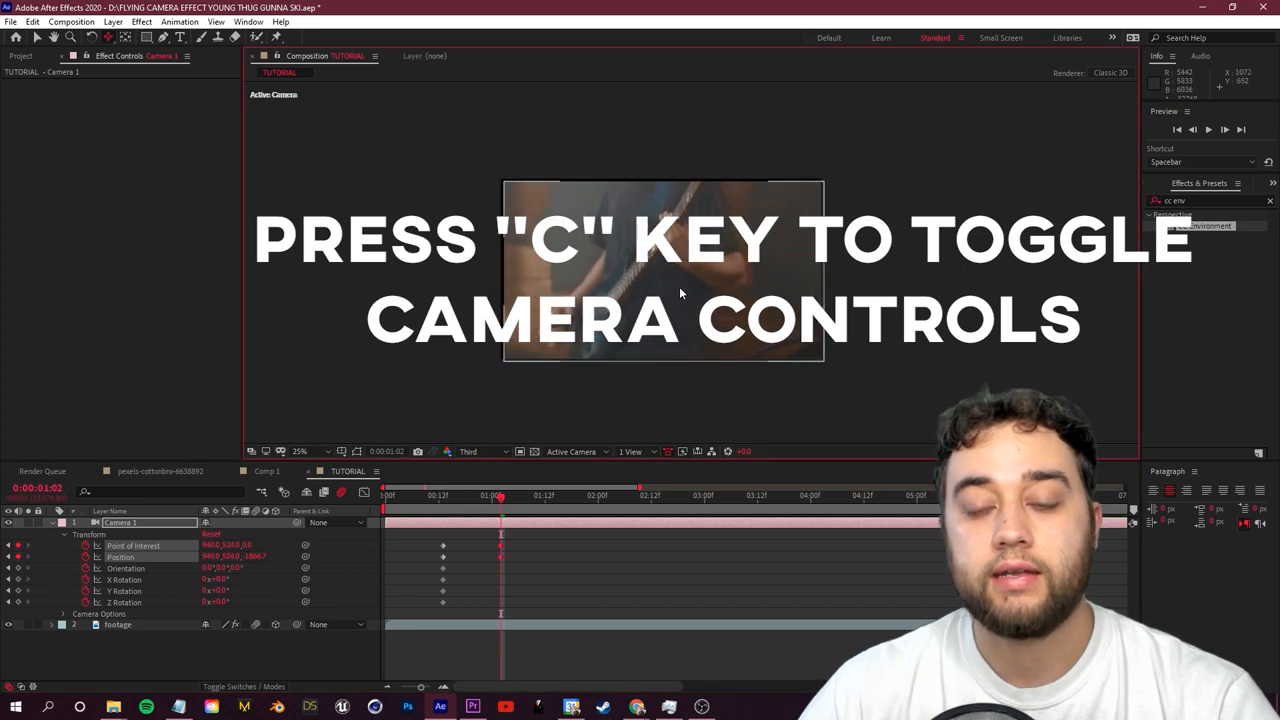
Step: Cycle the camera orbit, pan and dolly tools with C to move Camera 1
key("c")
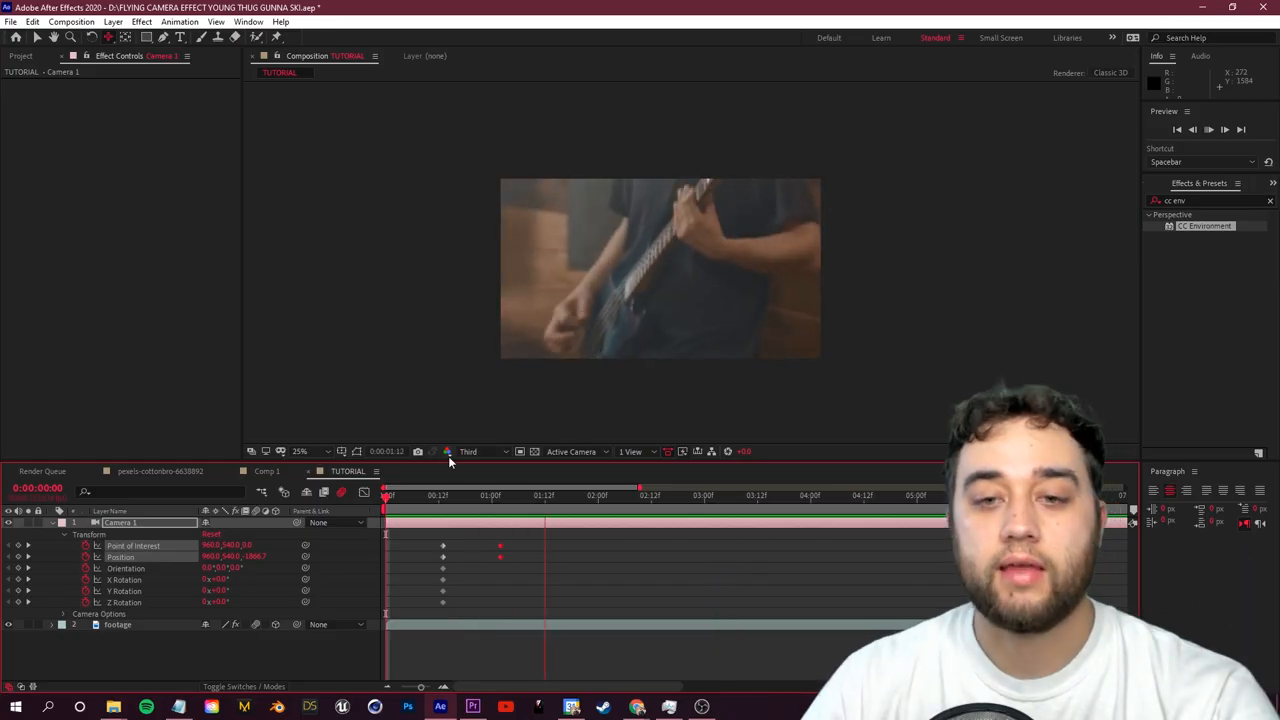
Step: Switch to the Comp 1 tab to preview its swirling tunnel camera shot
left_click(385, 495)
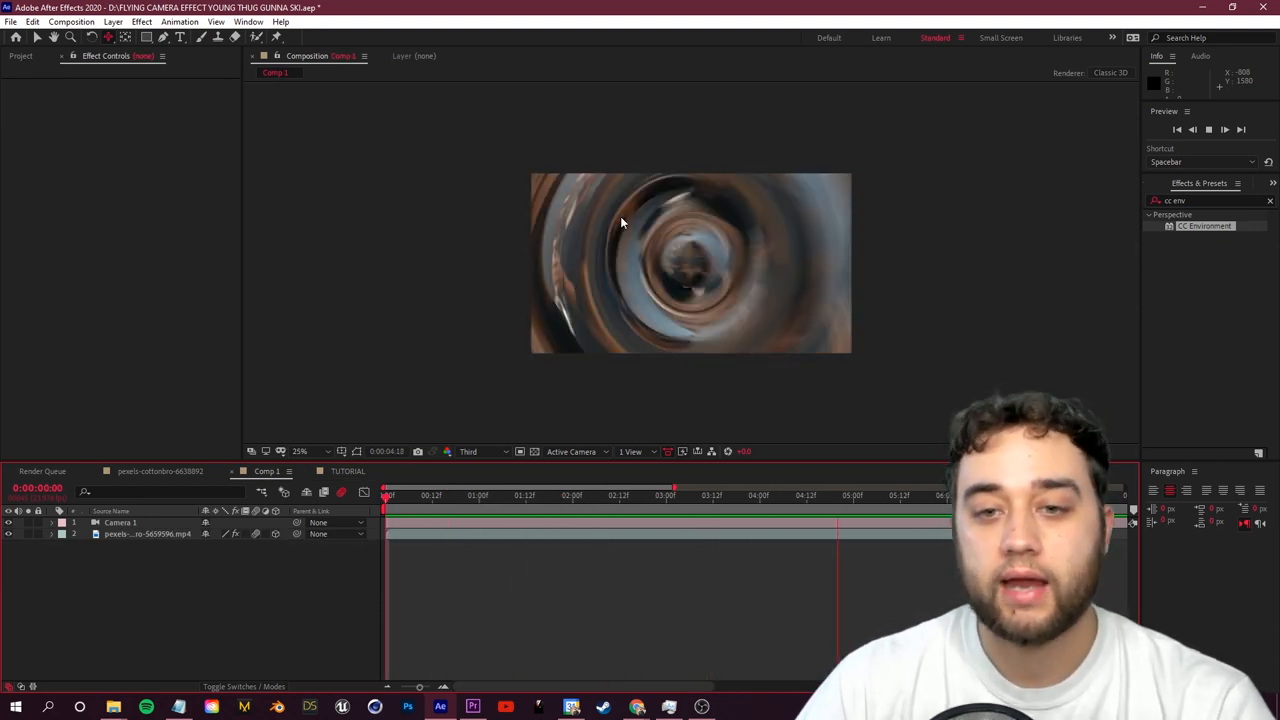
Step: Switch to HDRI Haven and scroll the Indoor HDRIs toward Aft Lounge
left_click(787, 495)
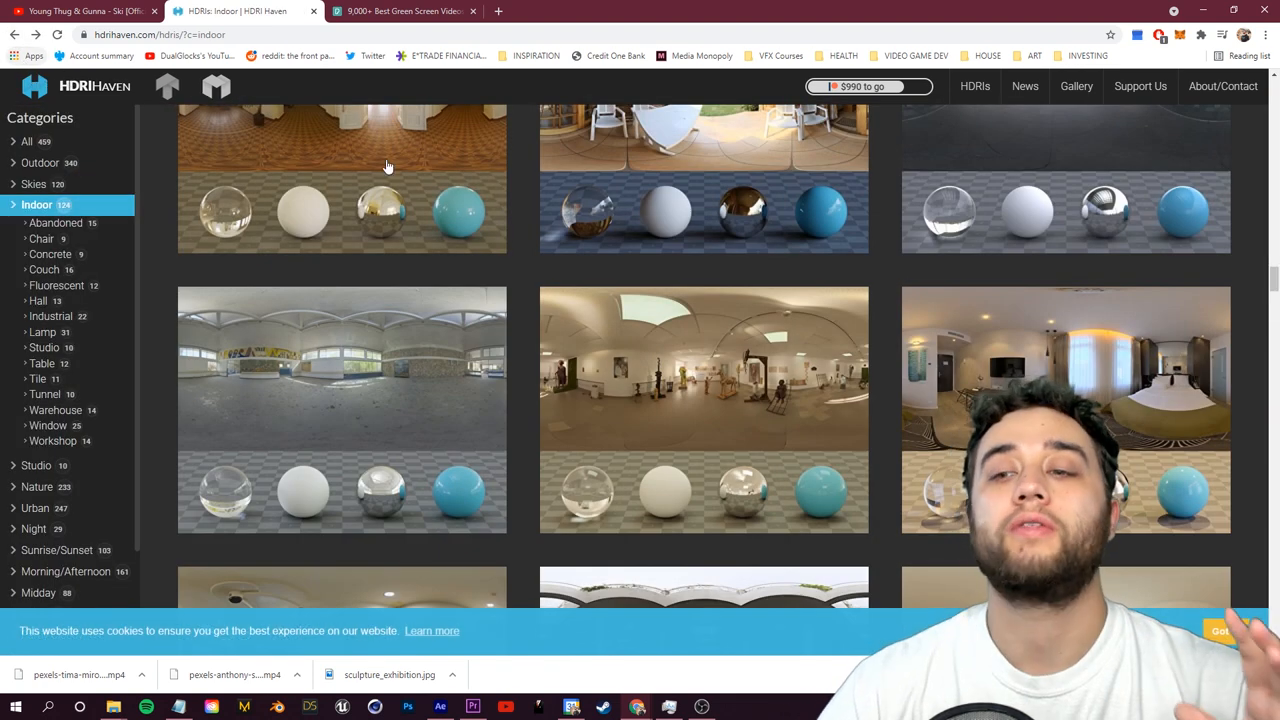
scroll("down", 3)
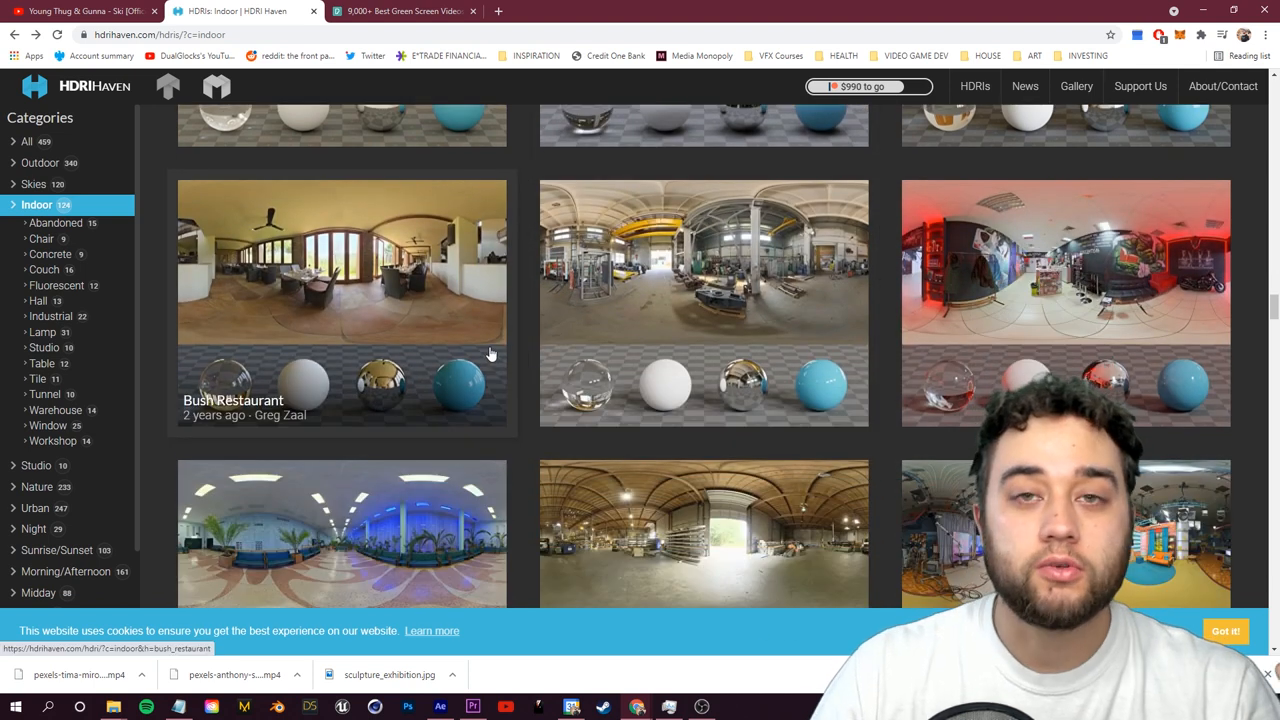
scroll("down", 3)
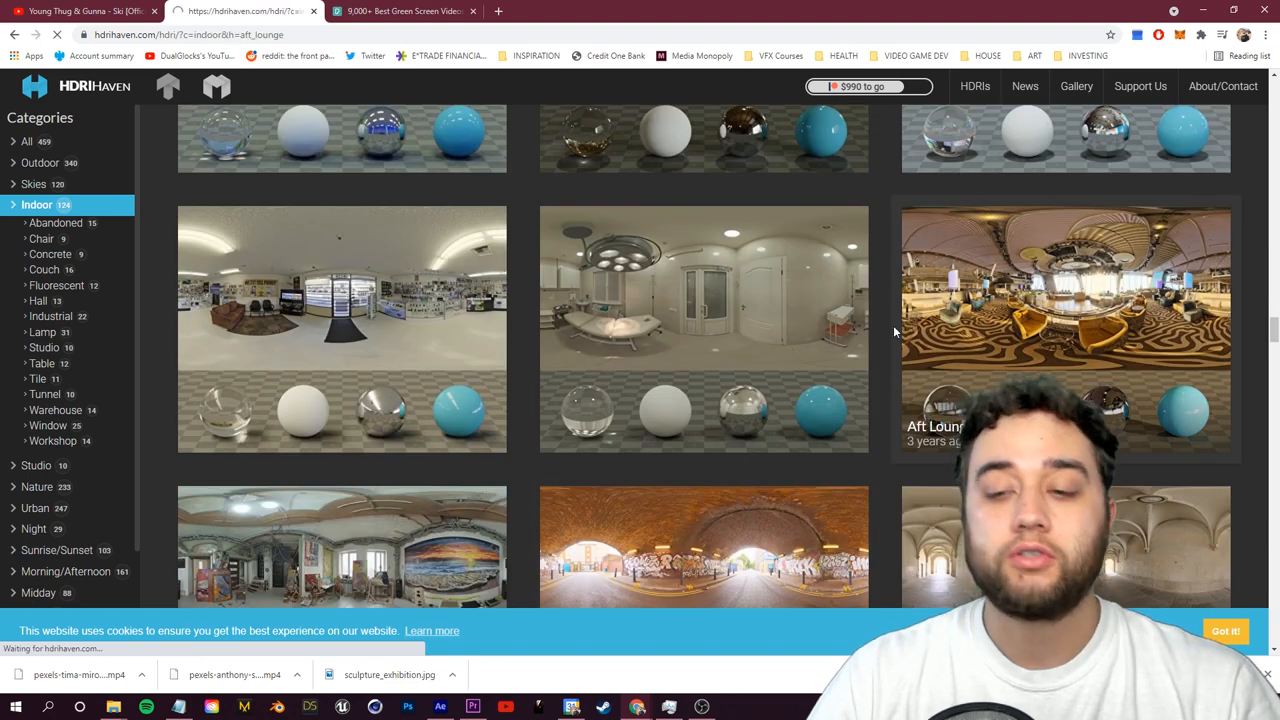
Step: Save Aft Lounge's 8K tonemapped JPG into the flying camera tut folder
left_click(1065, 320)
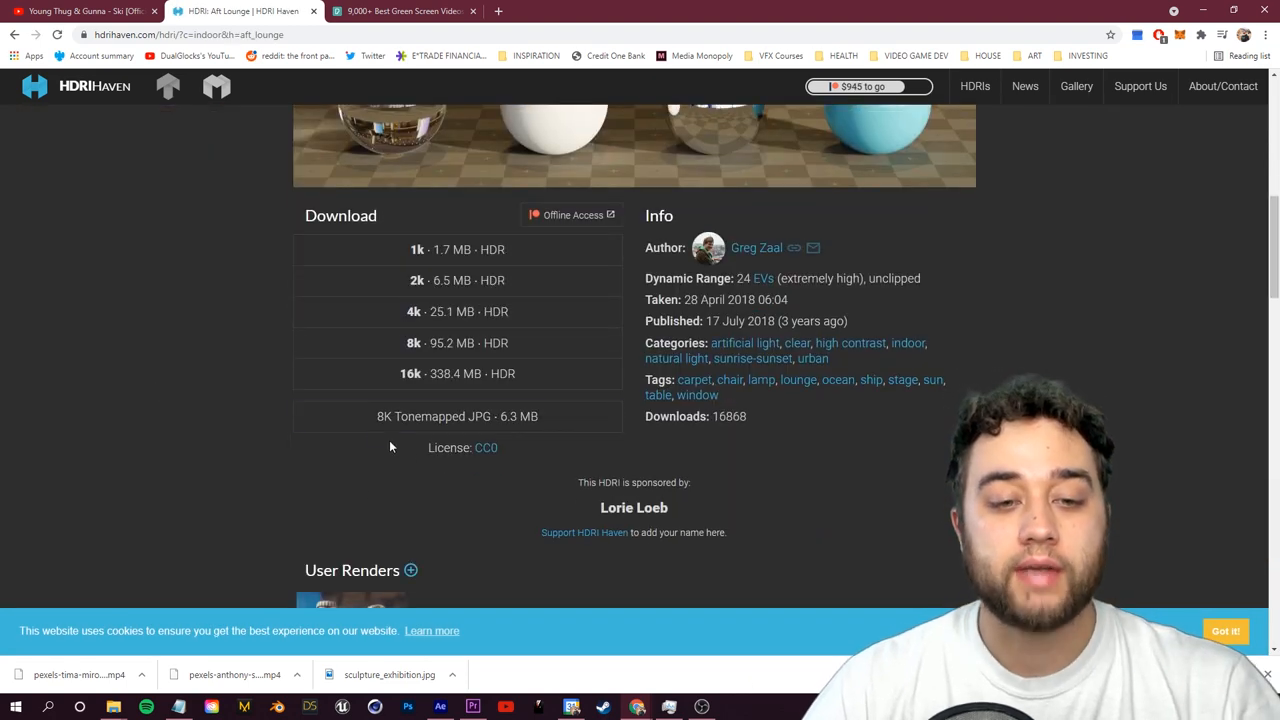
mouse_move(390, 416)
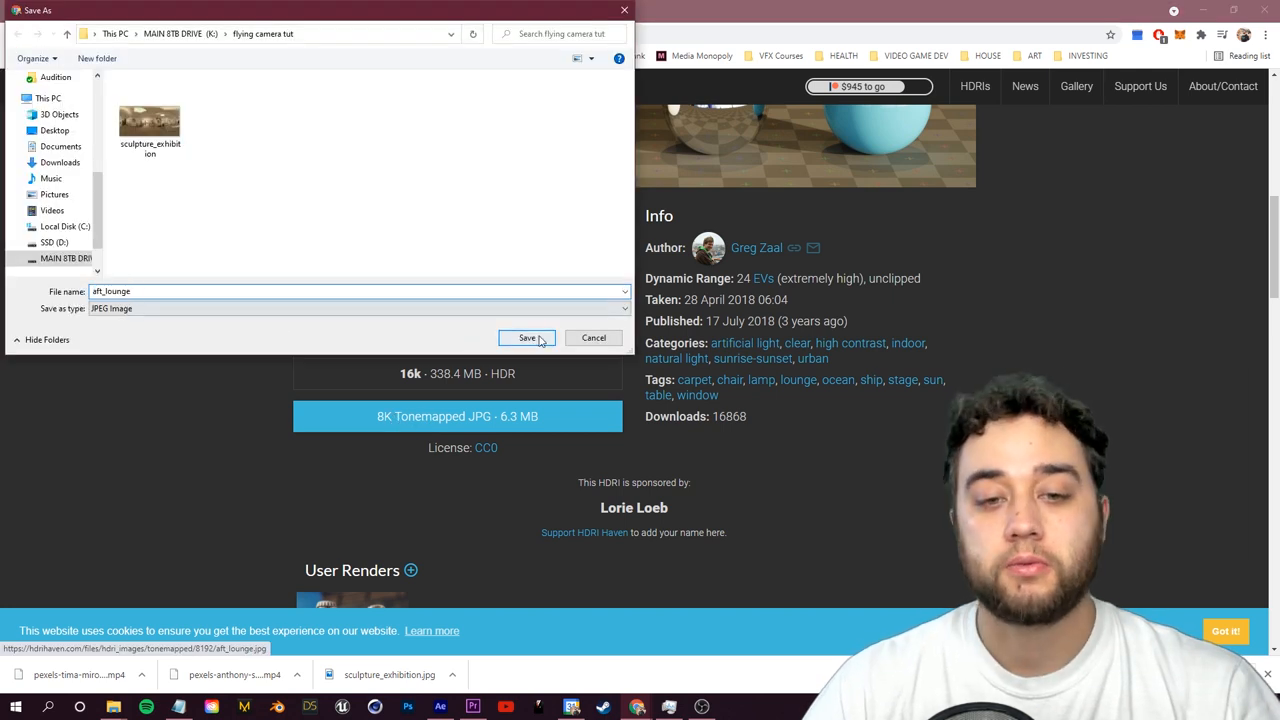
left_click(528, 337)
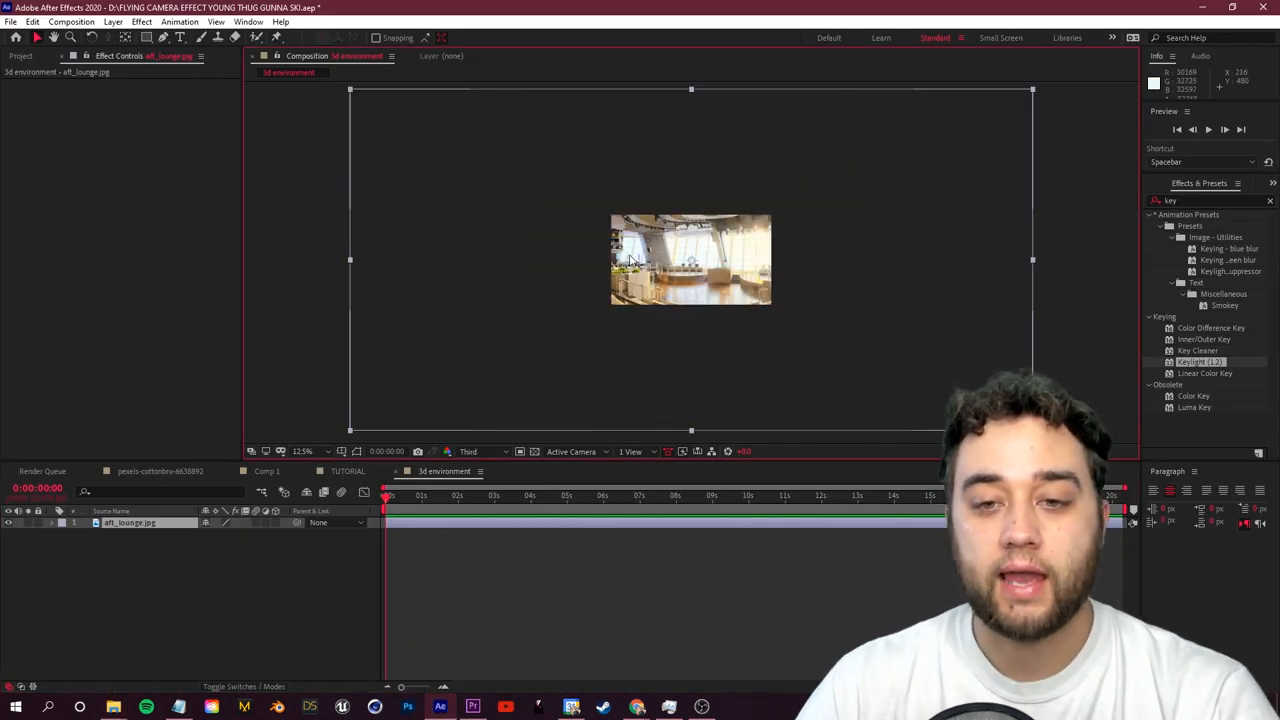
Step: Give the aft_lounge layer a camera and CC Environment with Spherical mapping
left_click(302, 451)
type("cc envi")
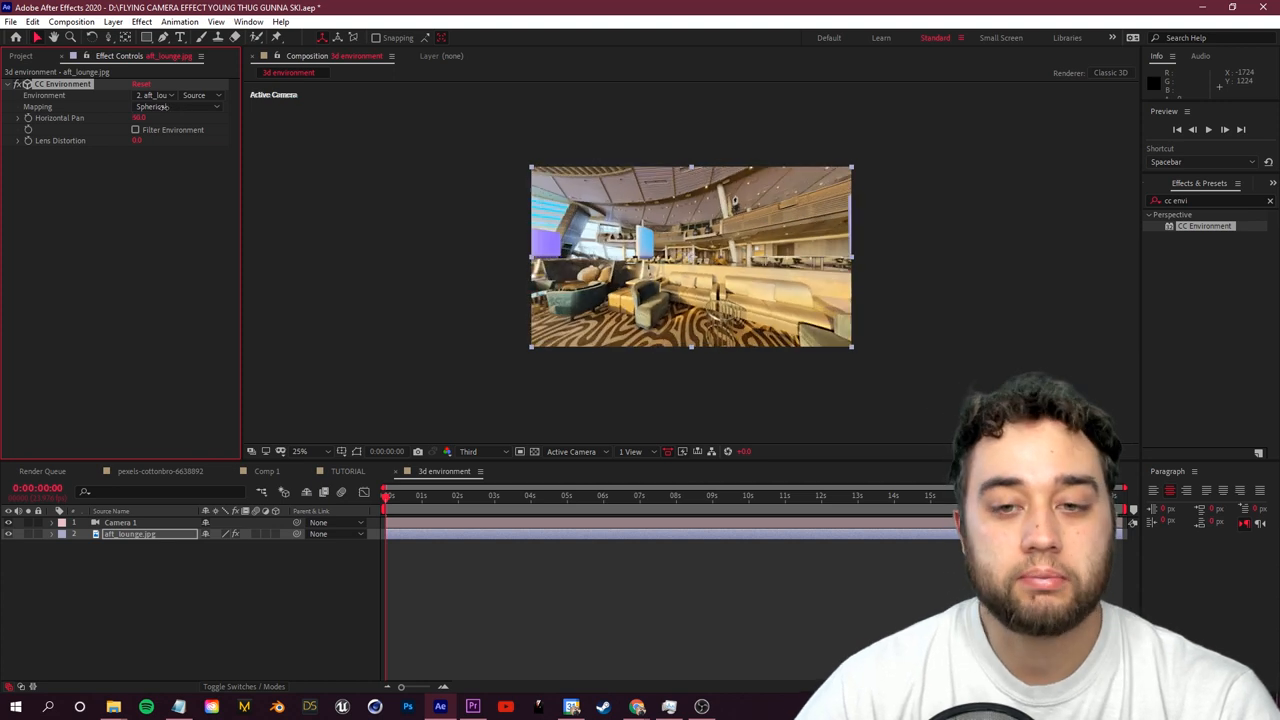
left_click_drag(139, 117, 143, 117)
type("keylight")
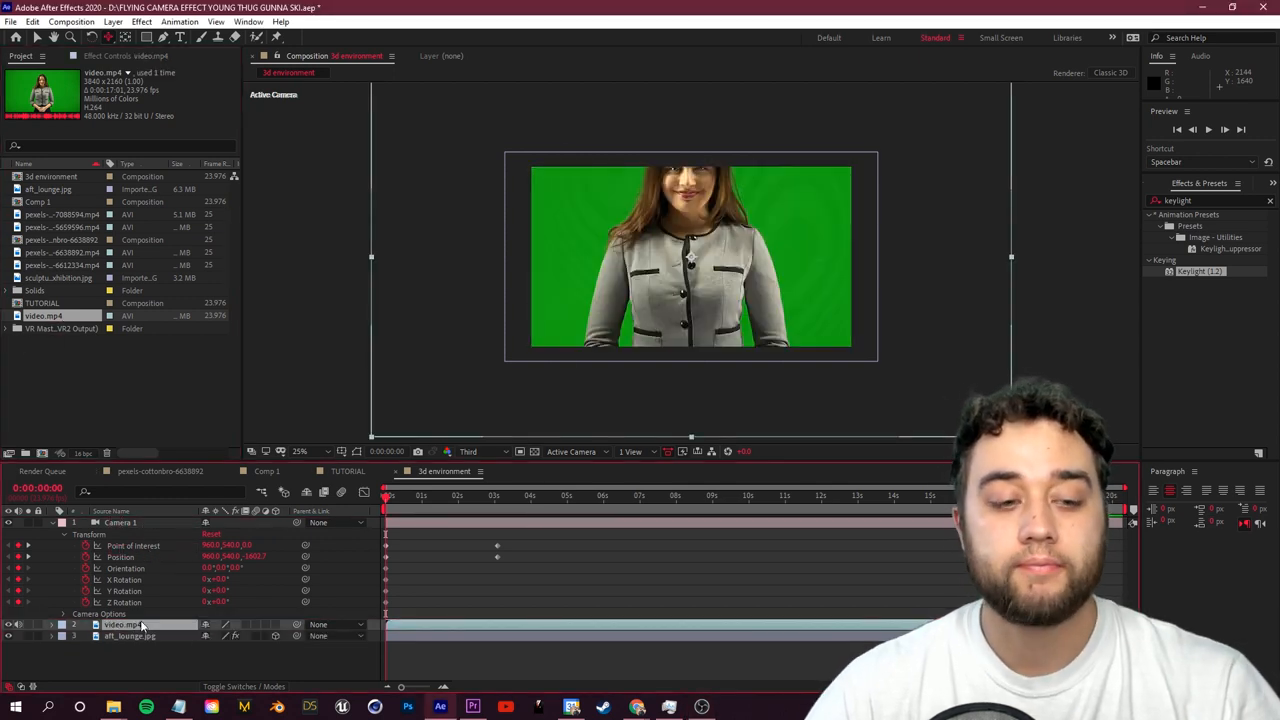
Step: Fit the woman's video.mp4 layer to the comp frame, then select the lounge background
right_click(120, 625)
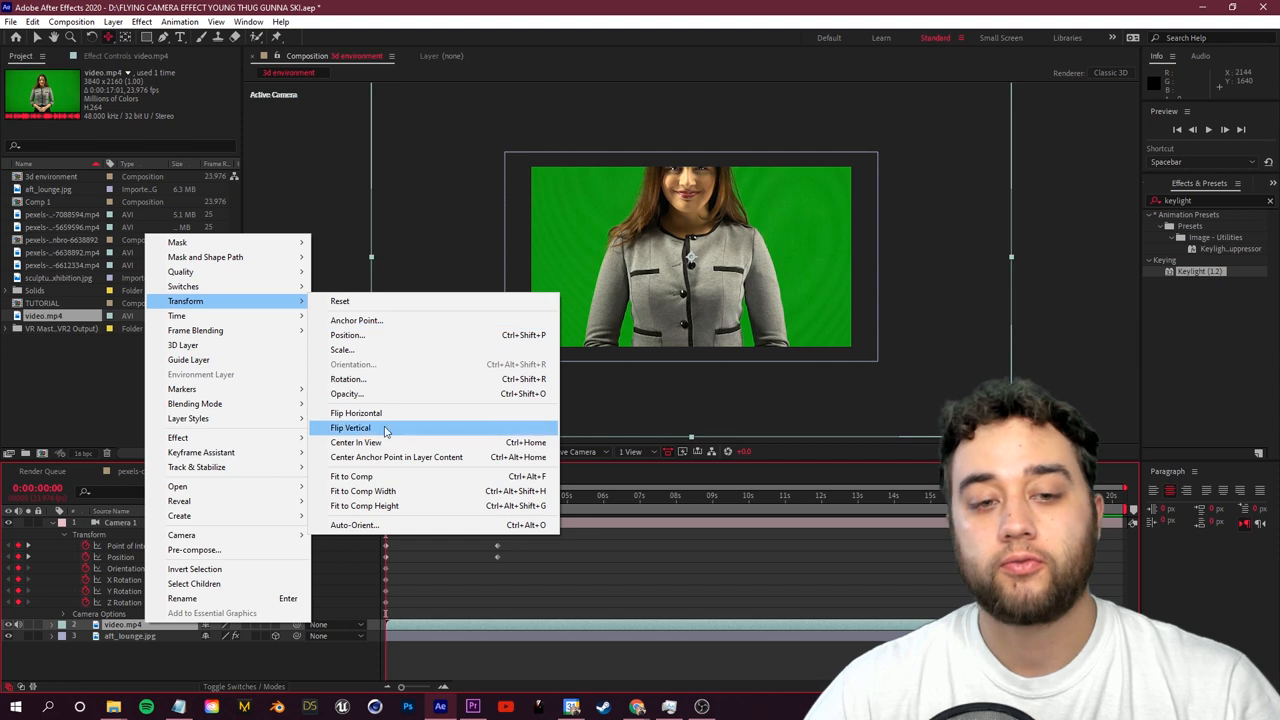
left_click(350, 427)
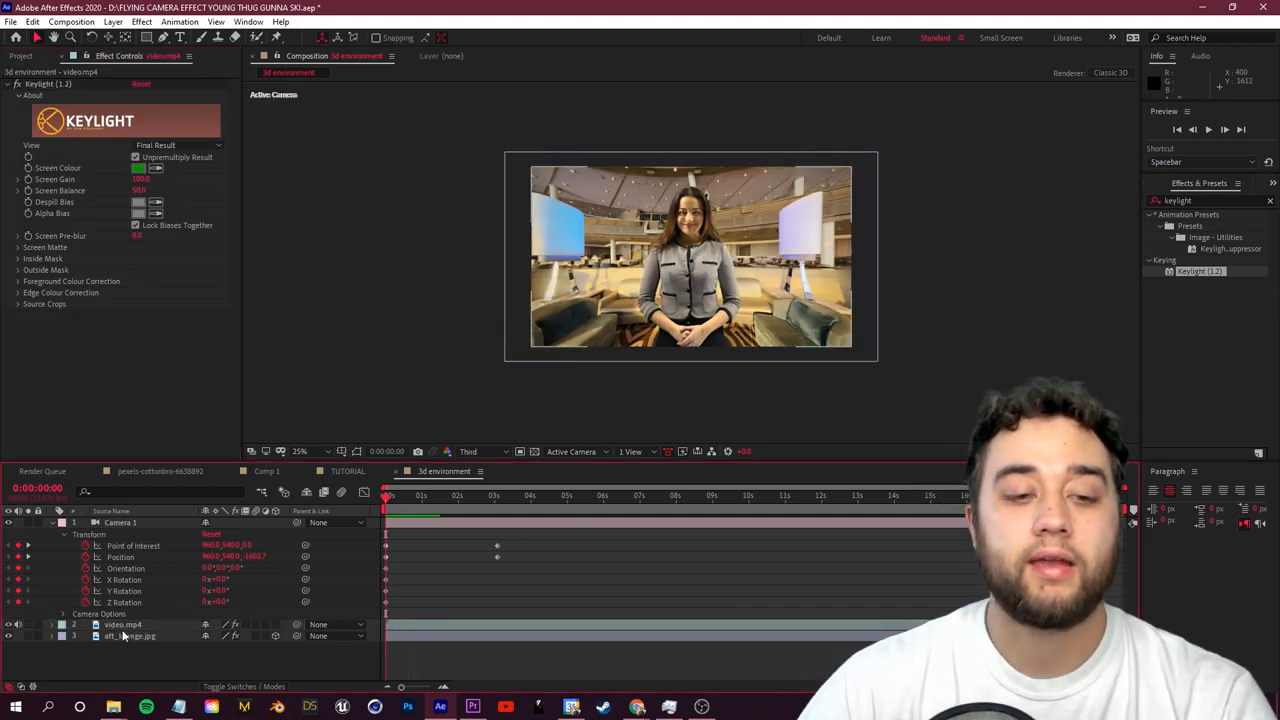
left_click(128, 636)
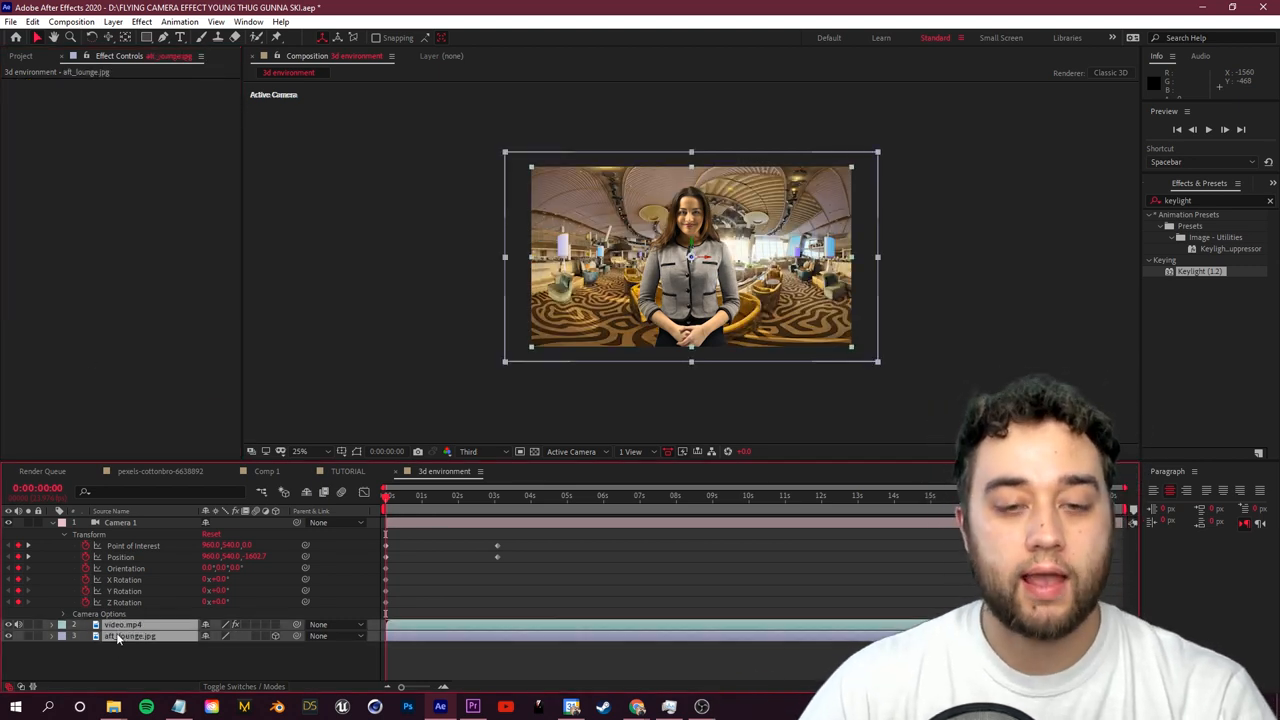
Step: Precompose the woman and lounge layers together into Pre-comp 1 and select it
right_click(128, 636)
type("environ")
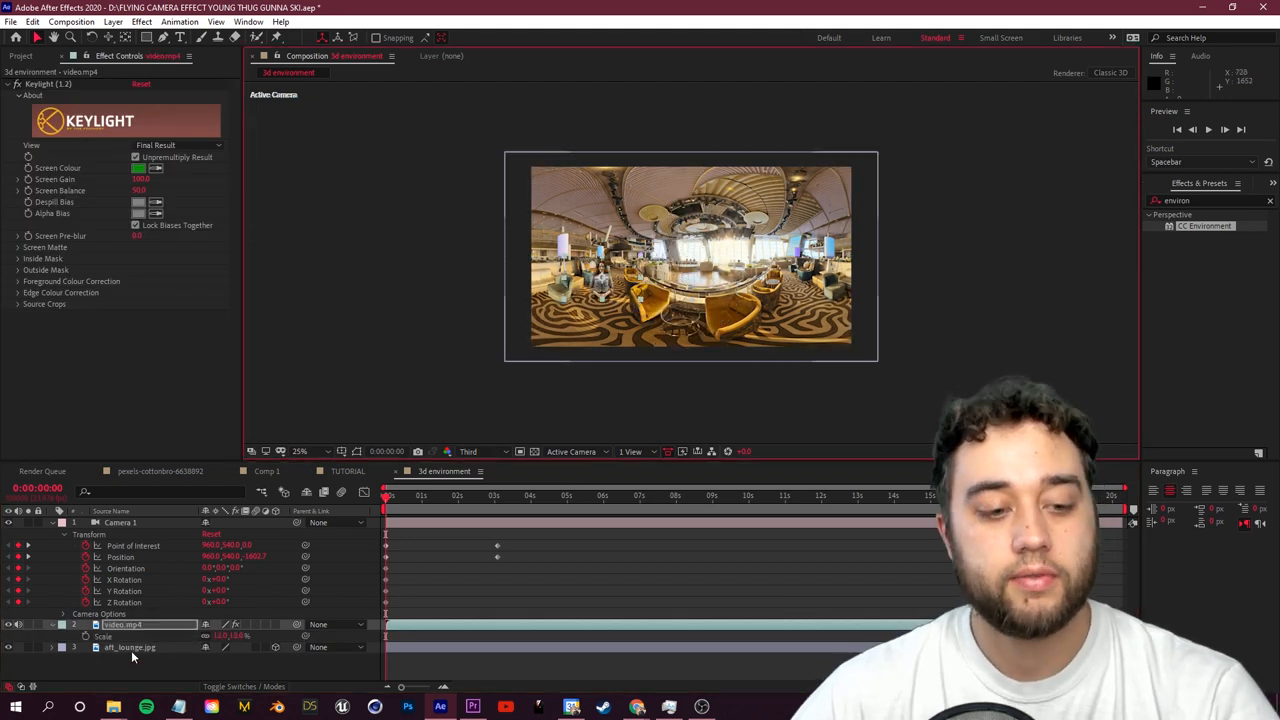
right_click(128, 647)
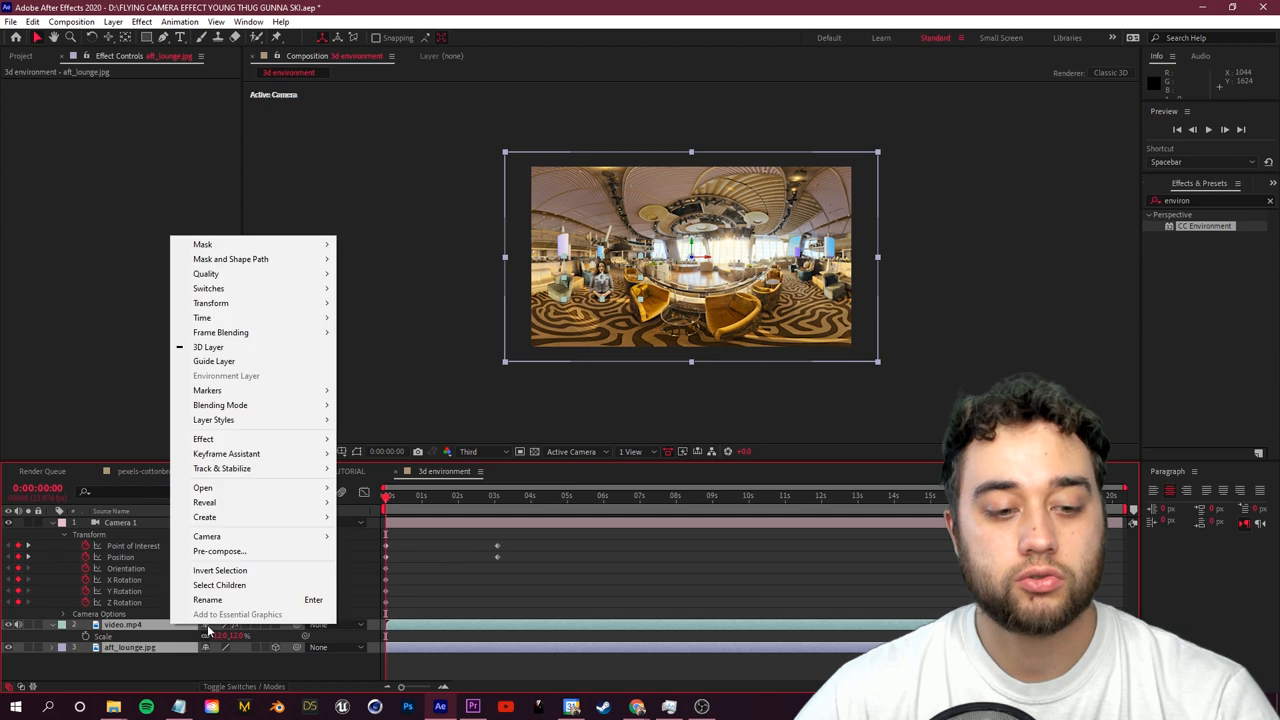
left_click(219, 551)
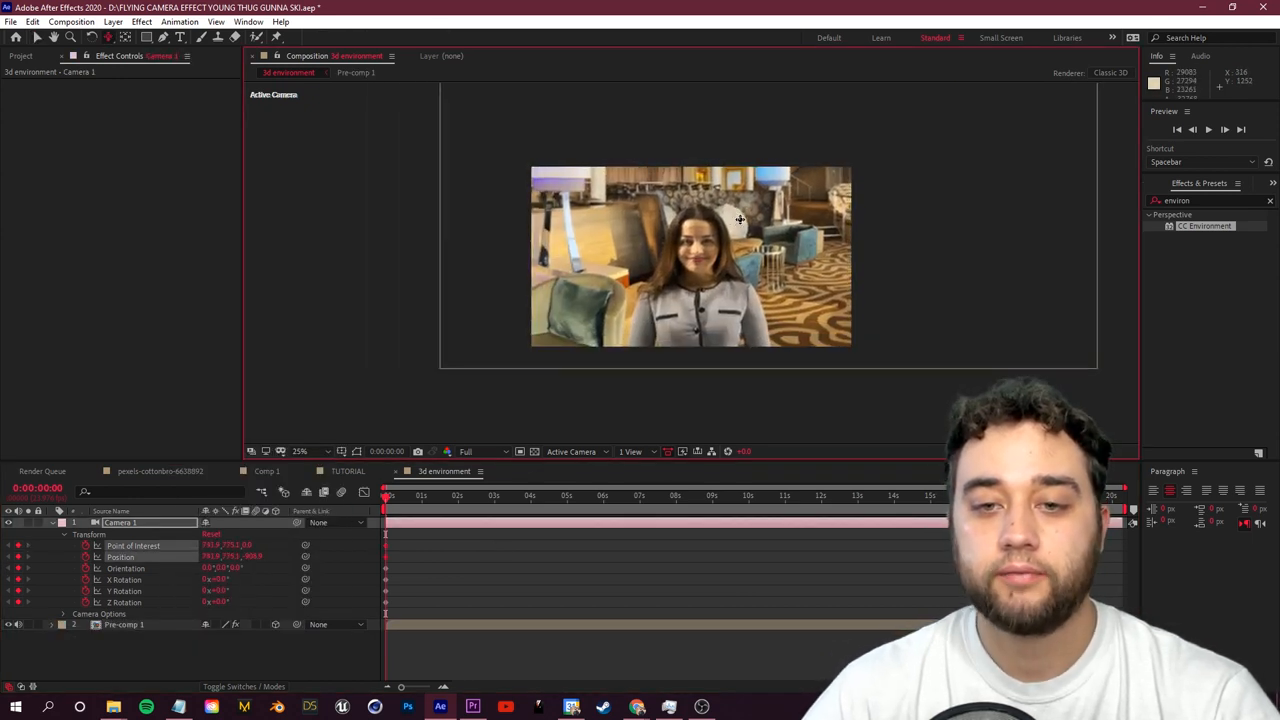
left_click(124, 624)
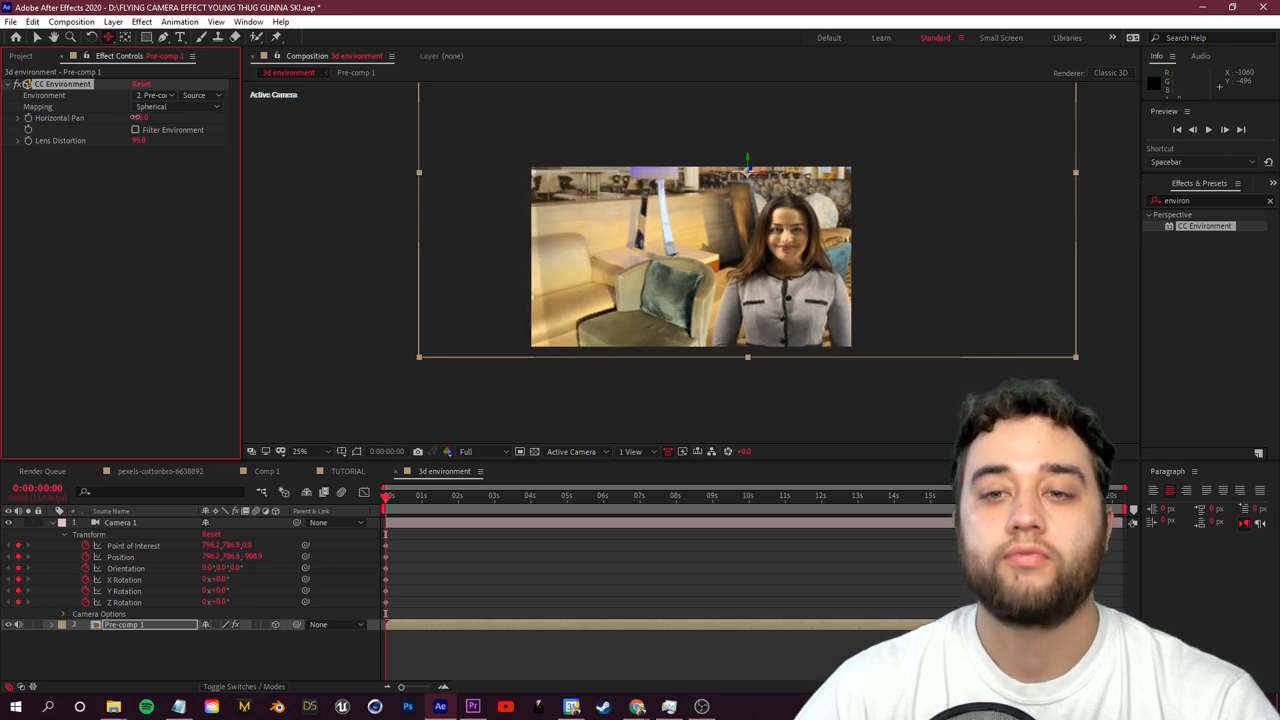